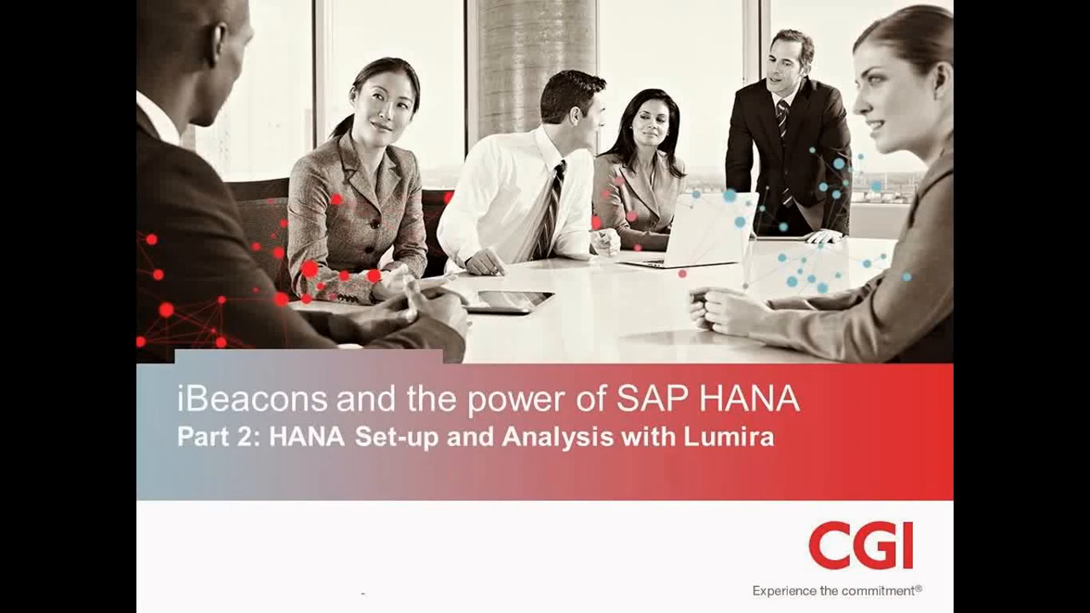
# Scroll the process diagram to the iBeacon2 aisle #3 arrival, departure and TV purchase steps
pyautogui.click(422, 596)
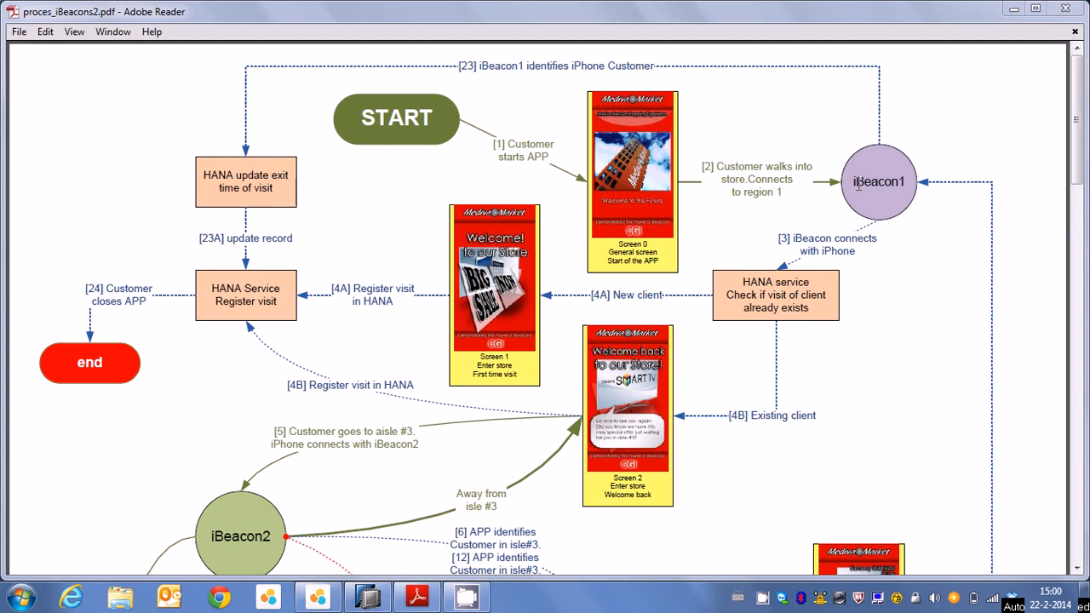
pyautogui.moveTo(907, 249)
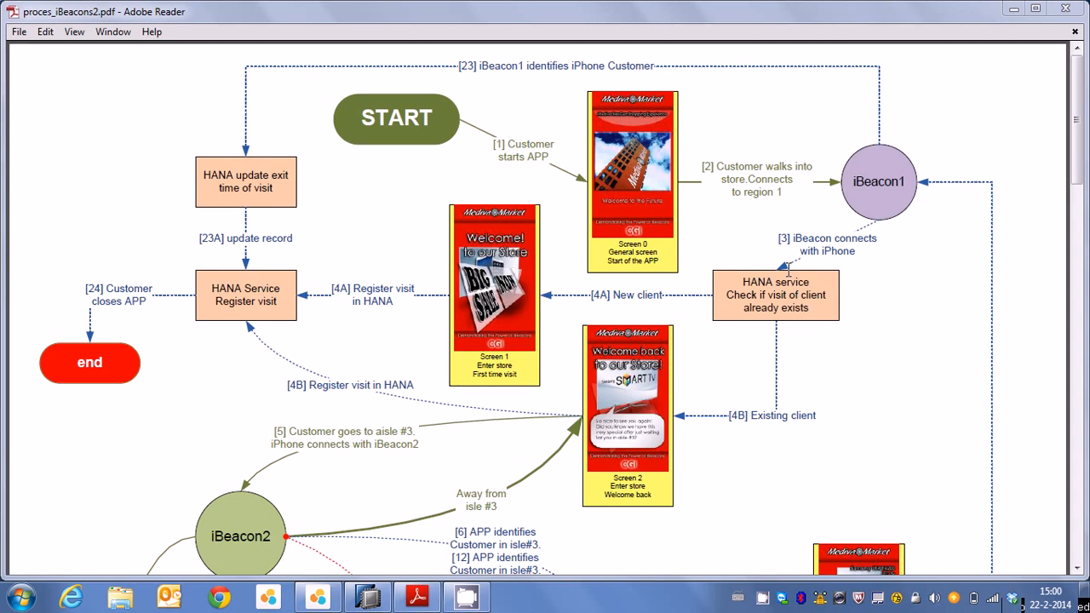
pyautogui.moveTo(531, 247)
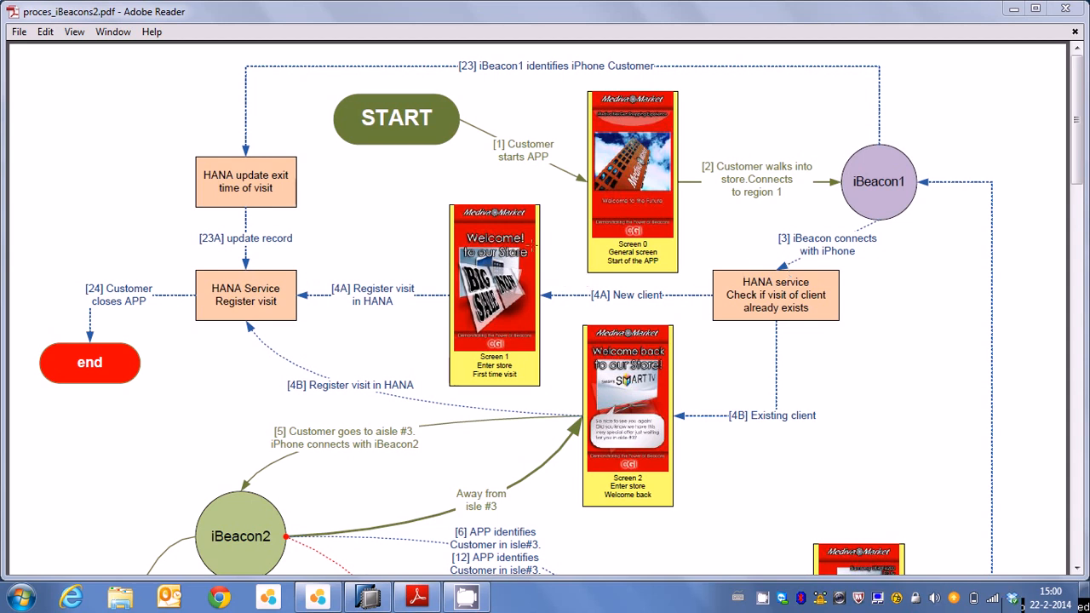
pyautogui.moveTo(494, 331)
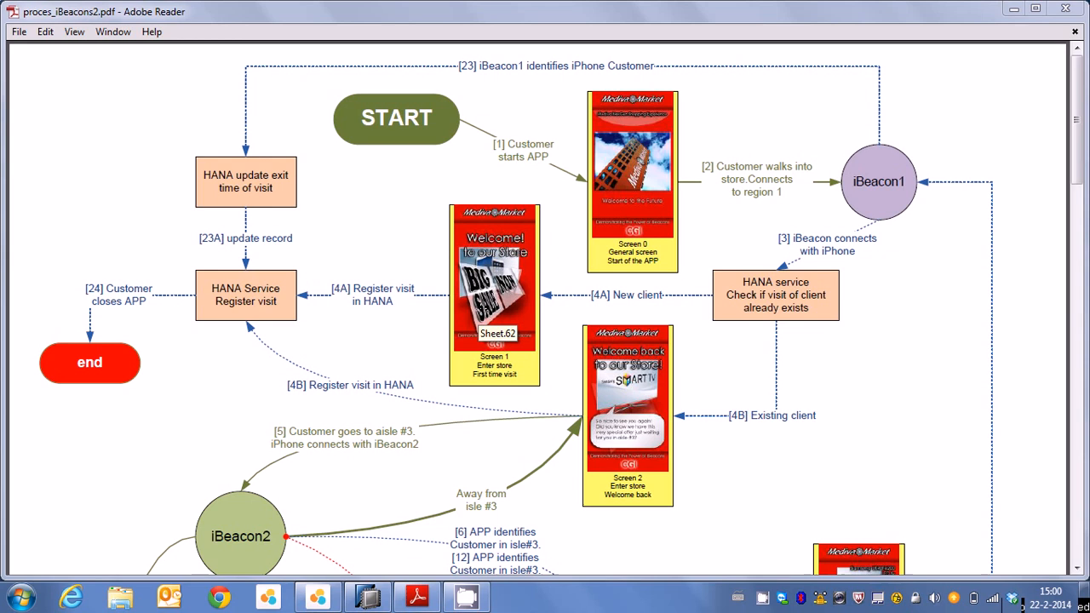
pyautogui.moveTo(682, 409)
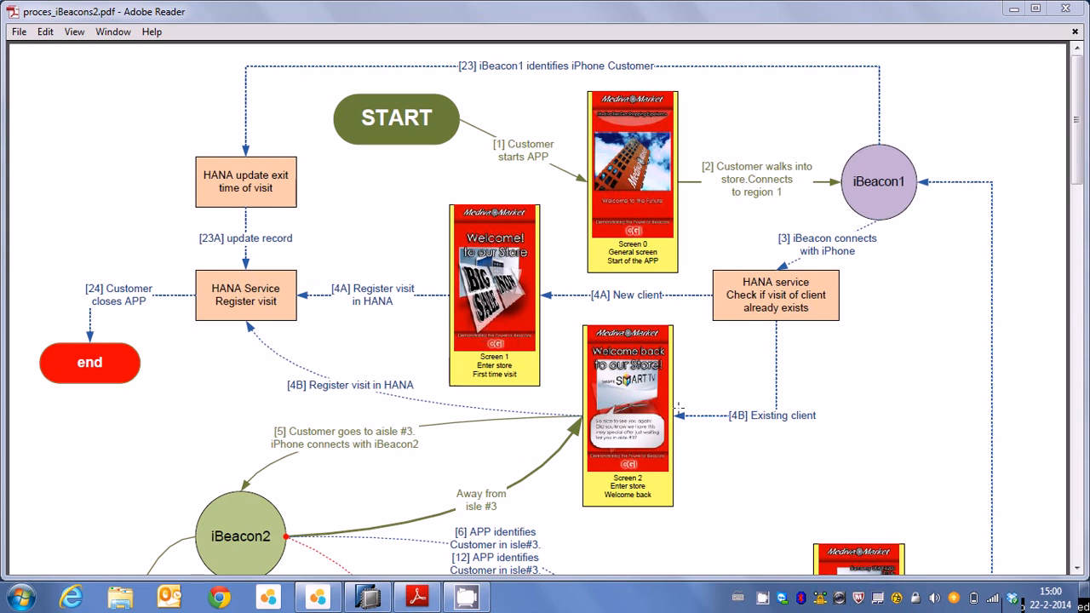
pyautogui.moveTo(775, 383)
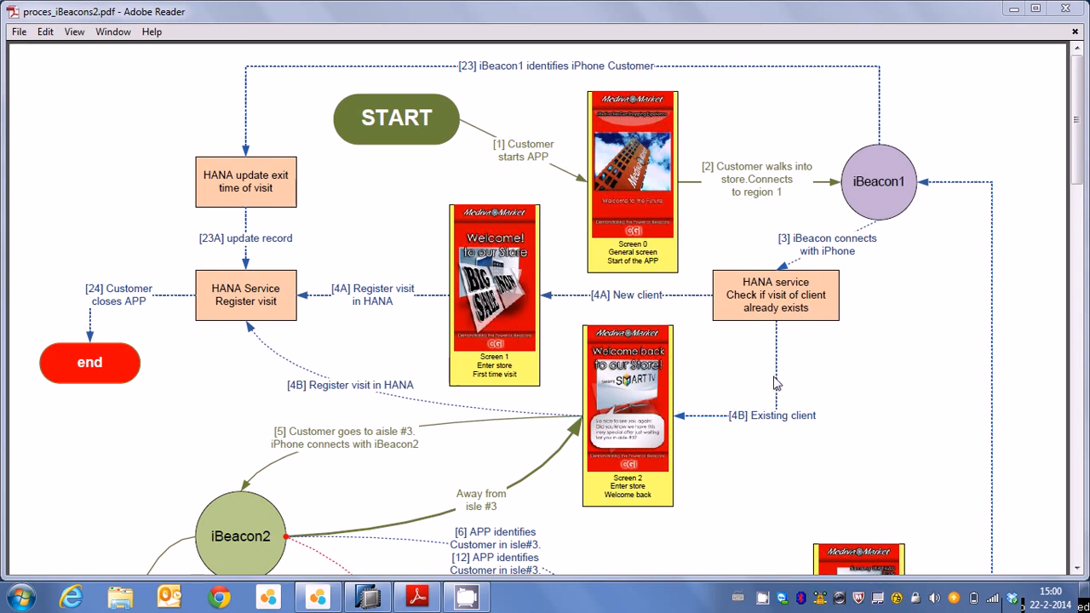
pyautogui.moveTo(684, 389)
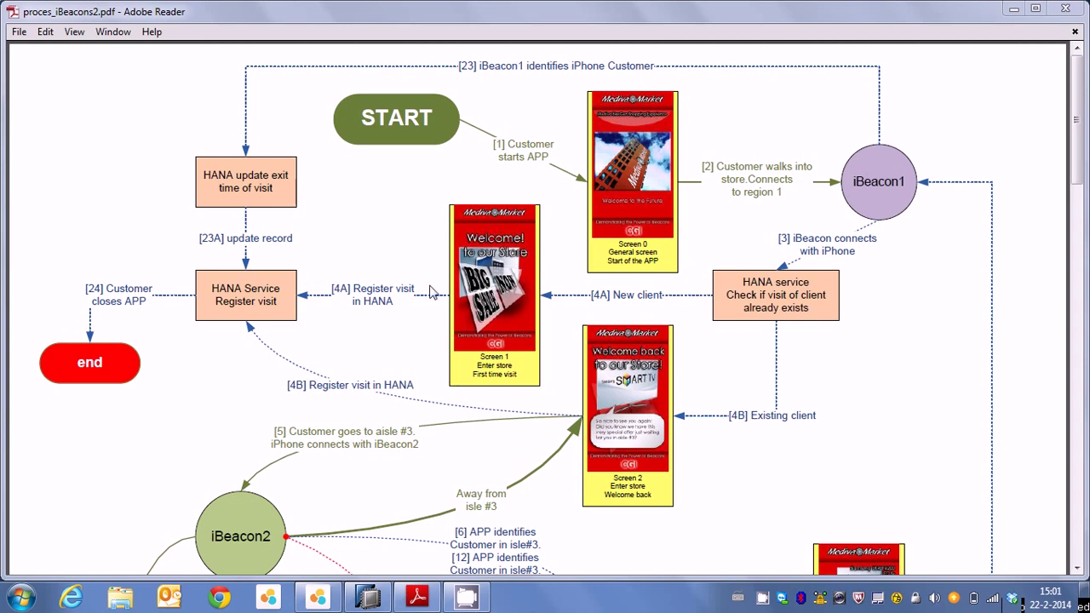
pyautogui.moveTo(426, 307)
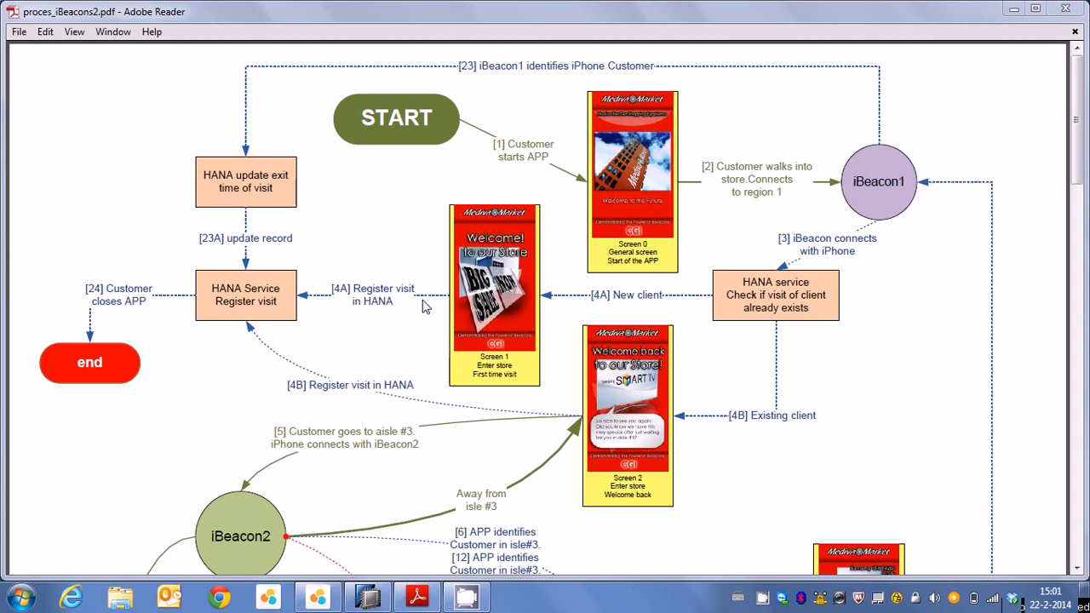
pyautogui.moveTo(426, 296)
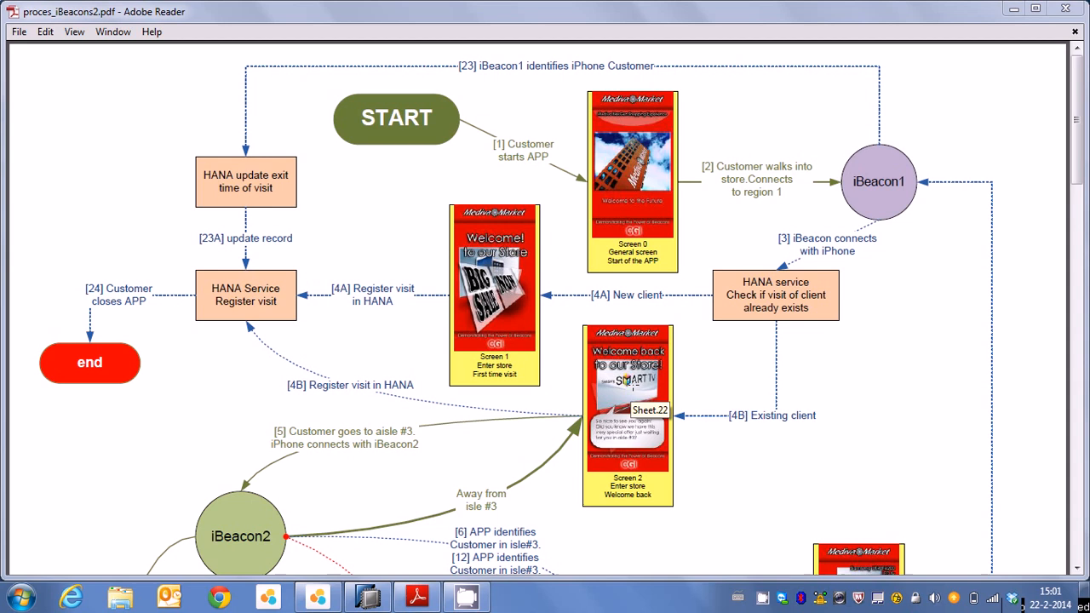
pyautogui.moveTo(705, 419)
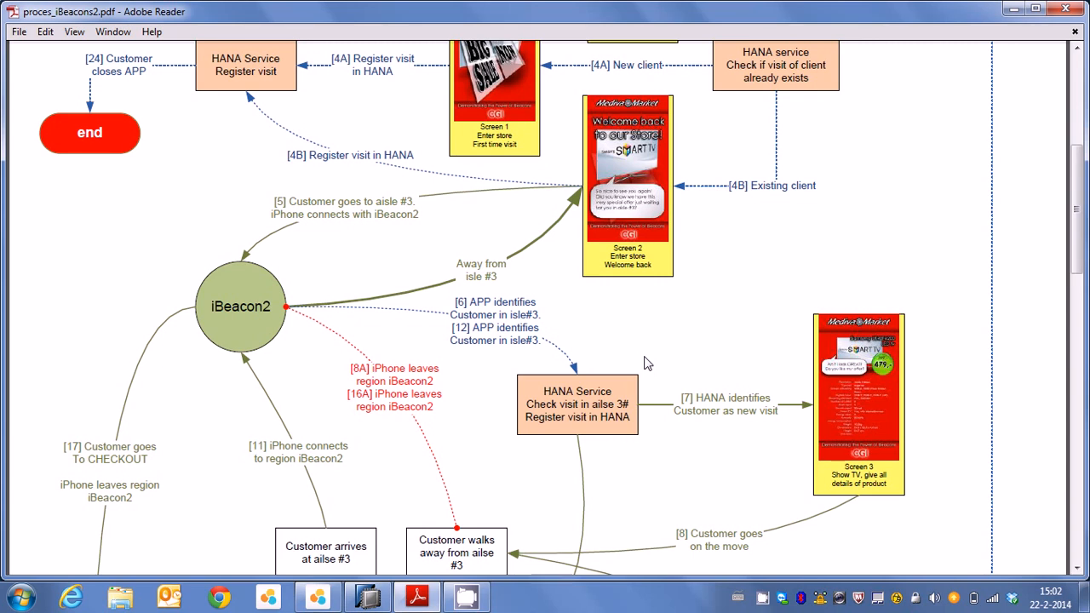
pyautogui.moveTo(512, 236)
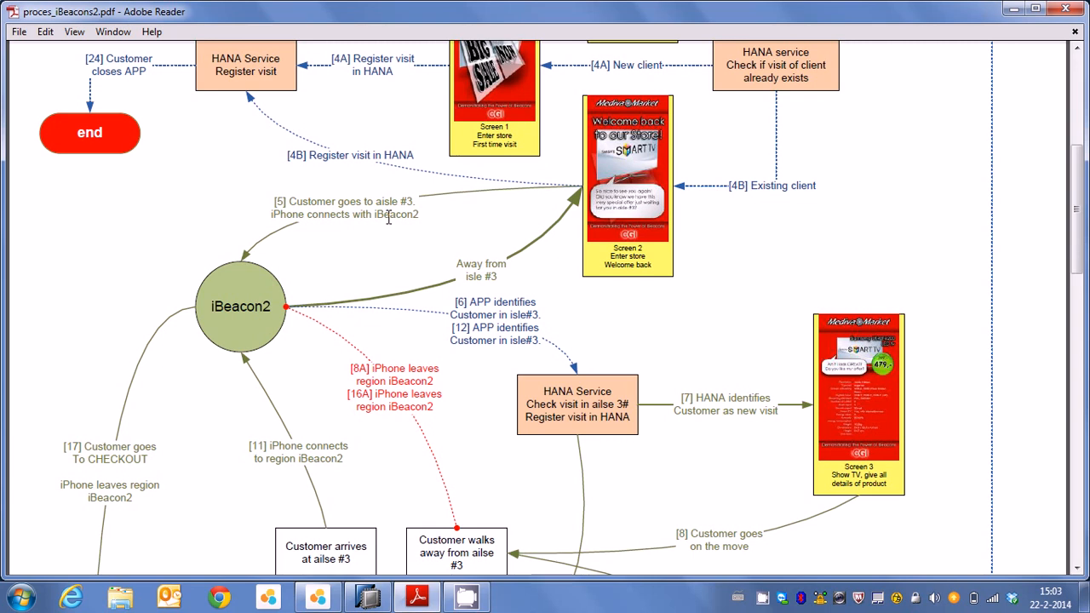
pyautogui.moveTo(293, 184)
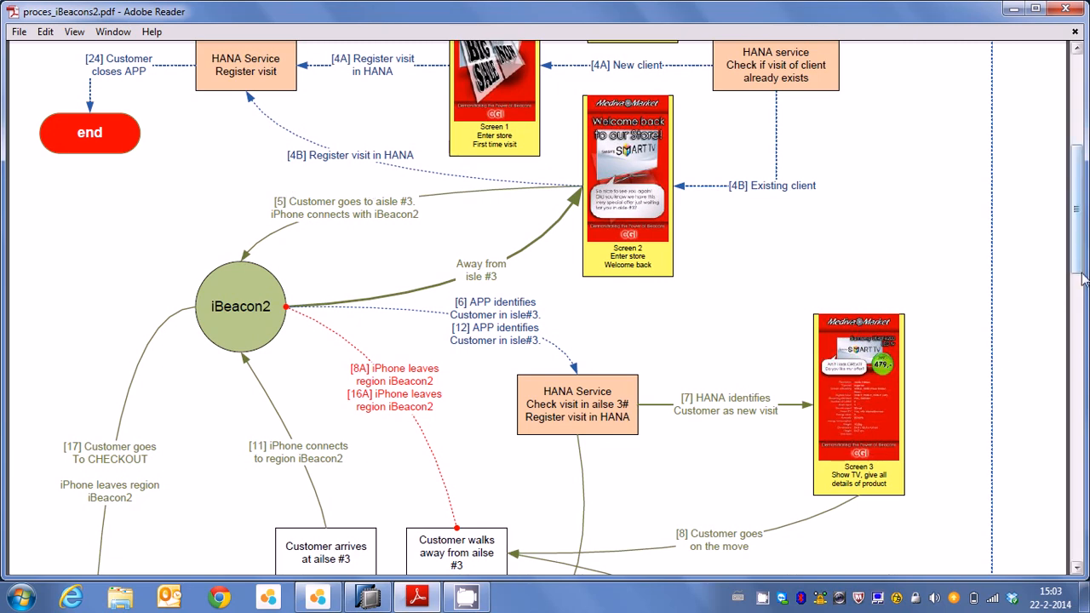
# Scroll the diagram down to the Screen 4/5 assistance request, coupon and TV purchase steps
pyautogui.scroll(-3)
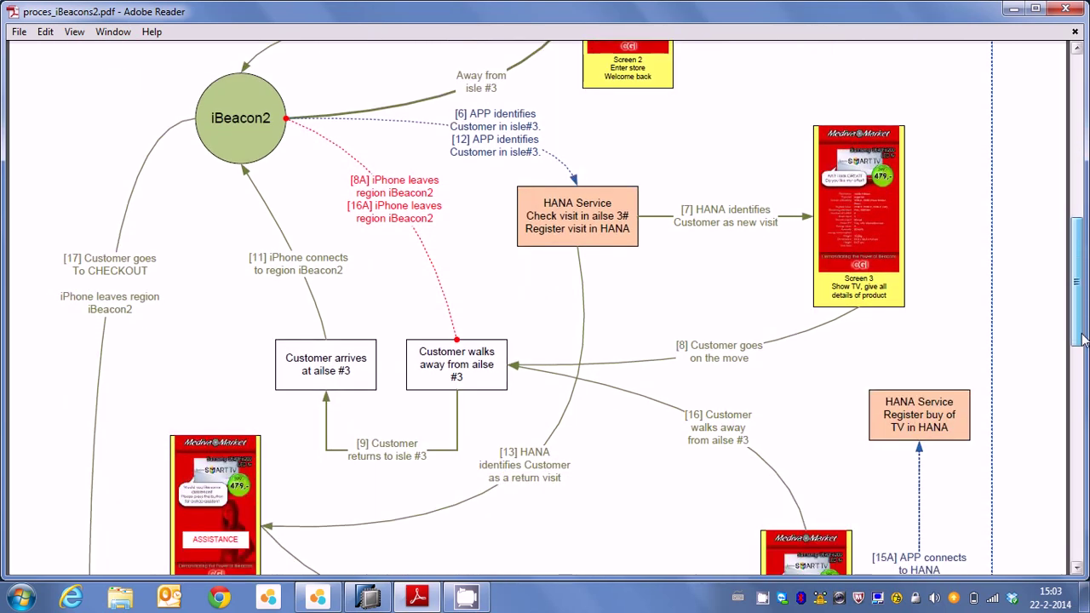
pyautogui.scroll(-3)
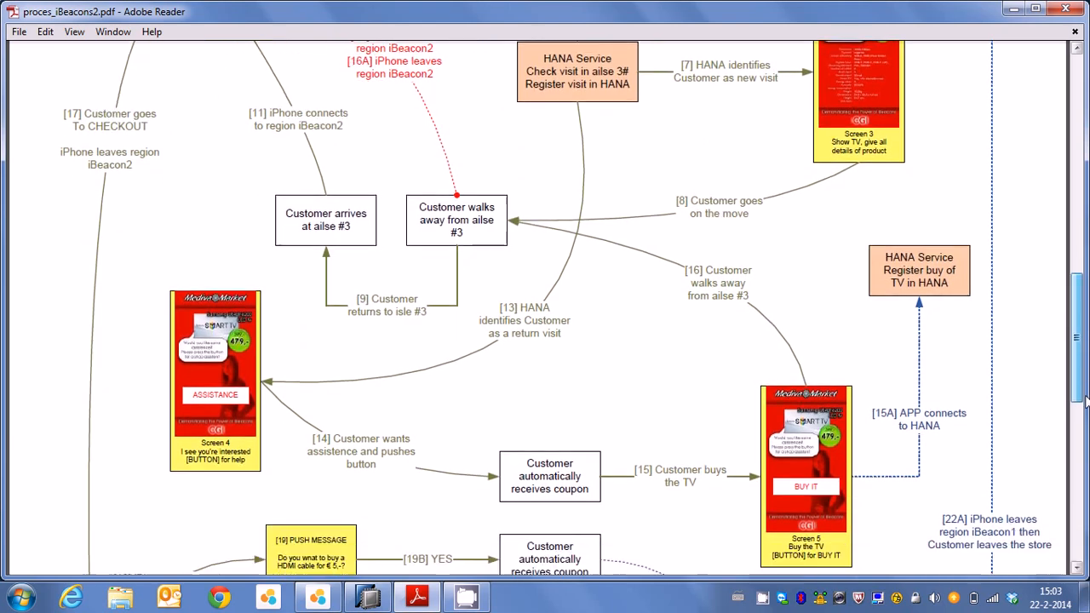
pyautogui.scroll(-3)
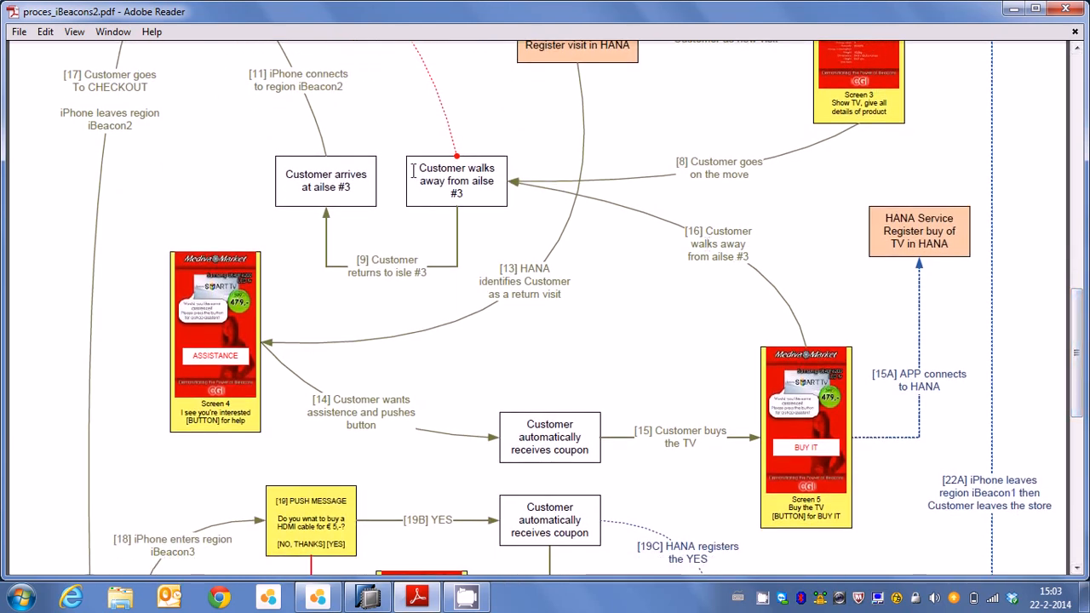
pyautogui.moveTo(657, 301)
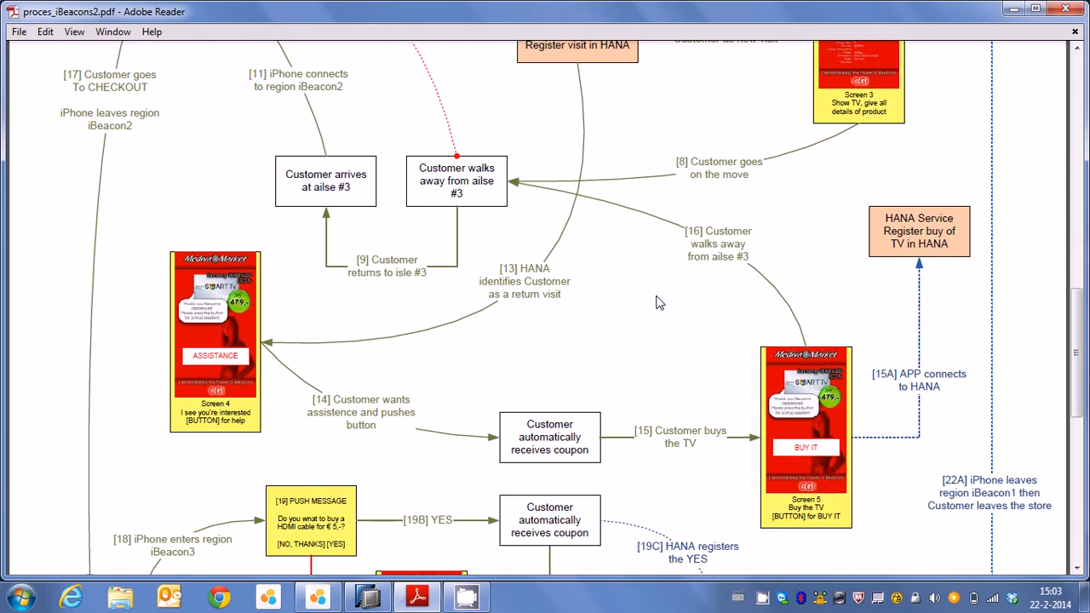
pyautogui.moveTo(545, 358)
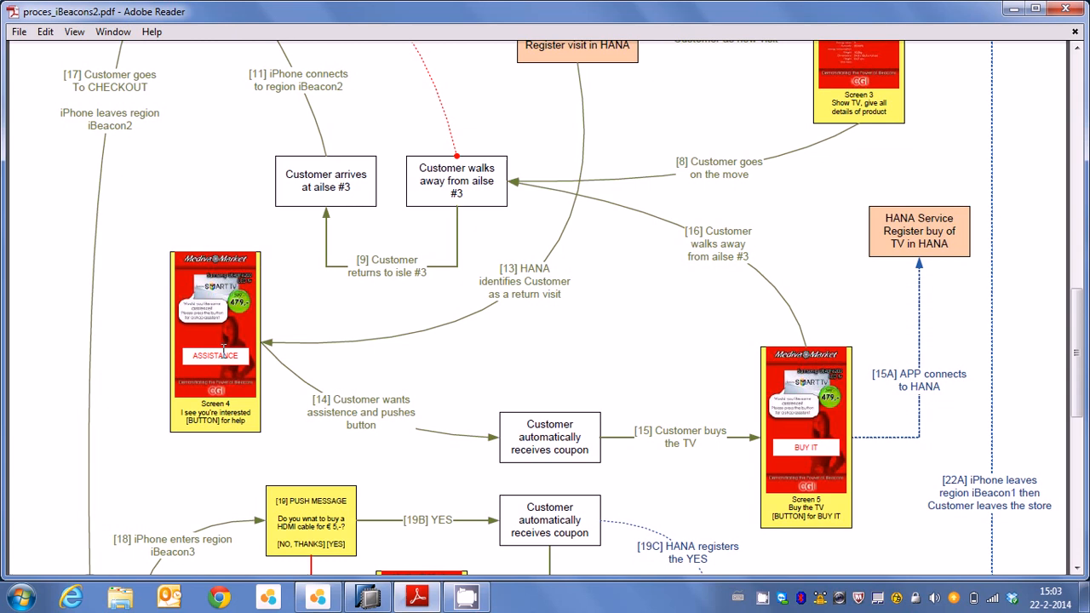
pyautogui.moveTo(223, 349)
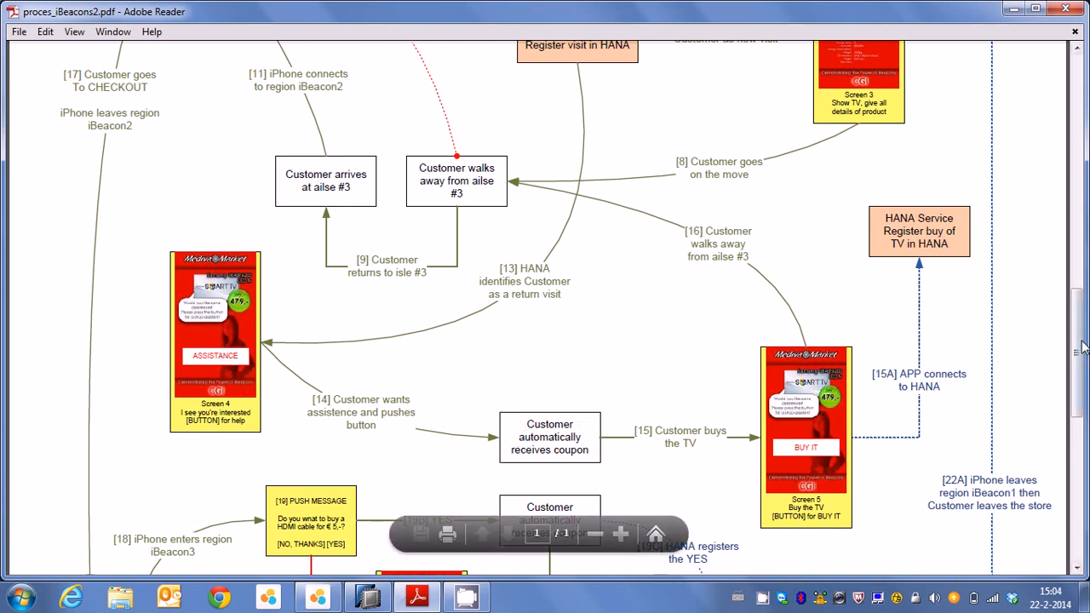
# Scroll the diagram down to the iBeacon3 HDMI push message and Screen 6 checkout steps
pyautogui.scroll(-3)
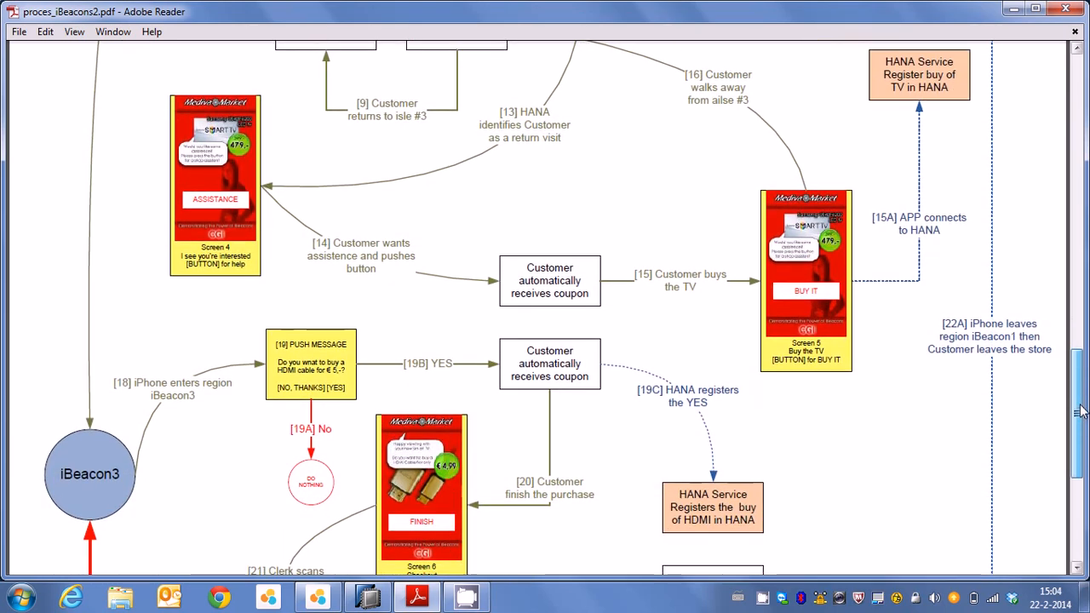
pyautogui.scroll(-3)
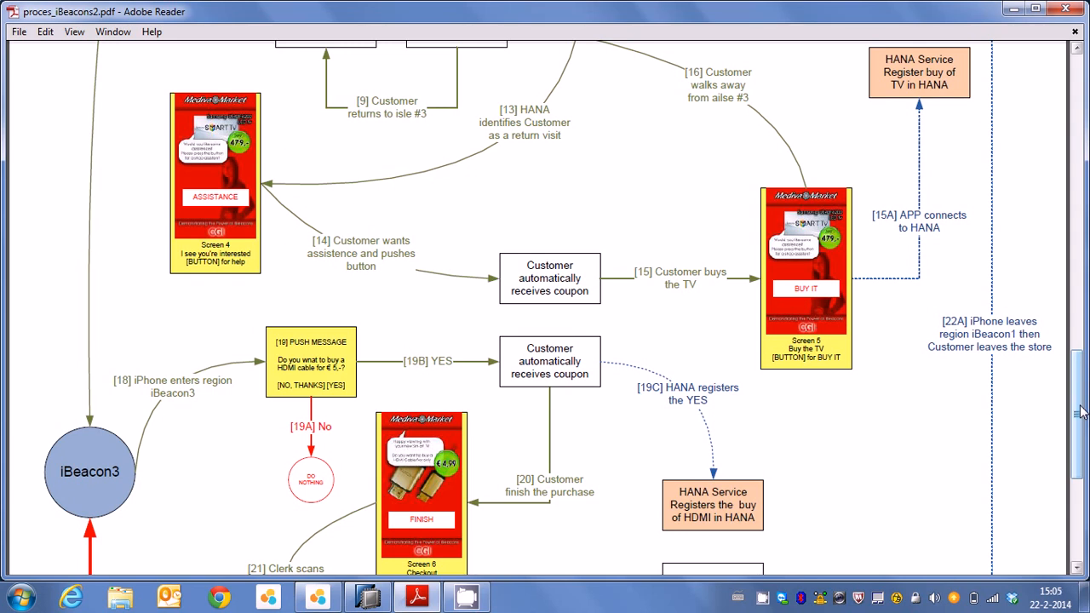
pyautogui.scroll(-3)
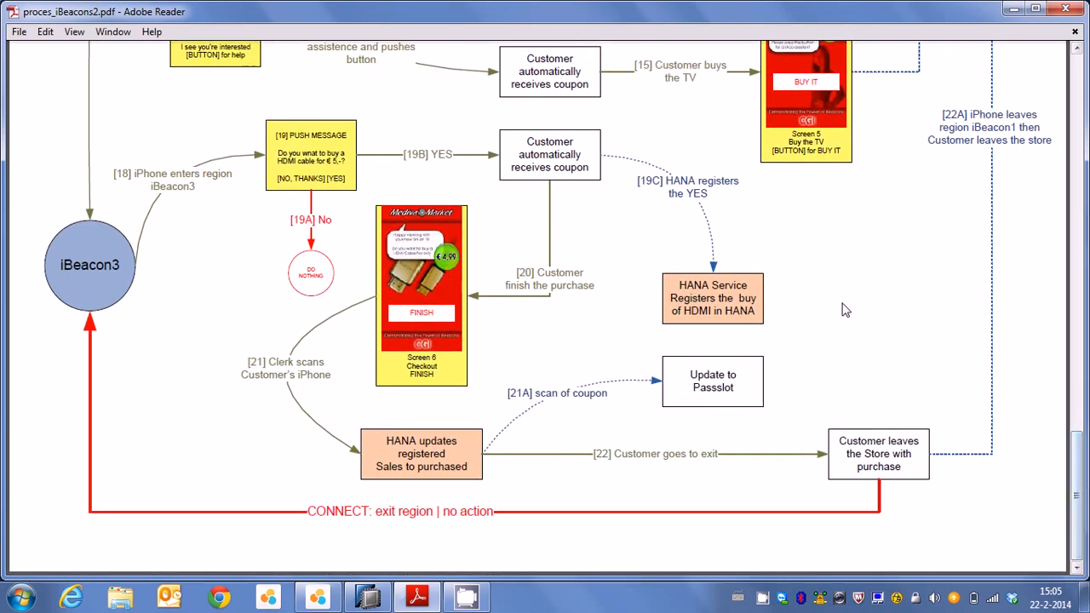
pyautogui.moveTo(785, 297)
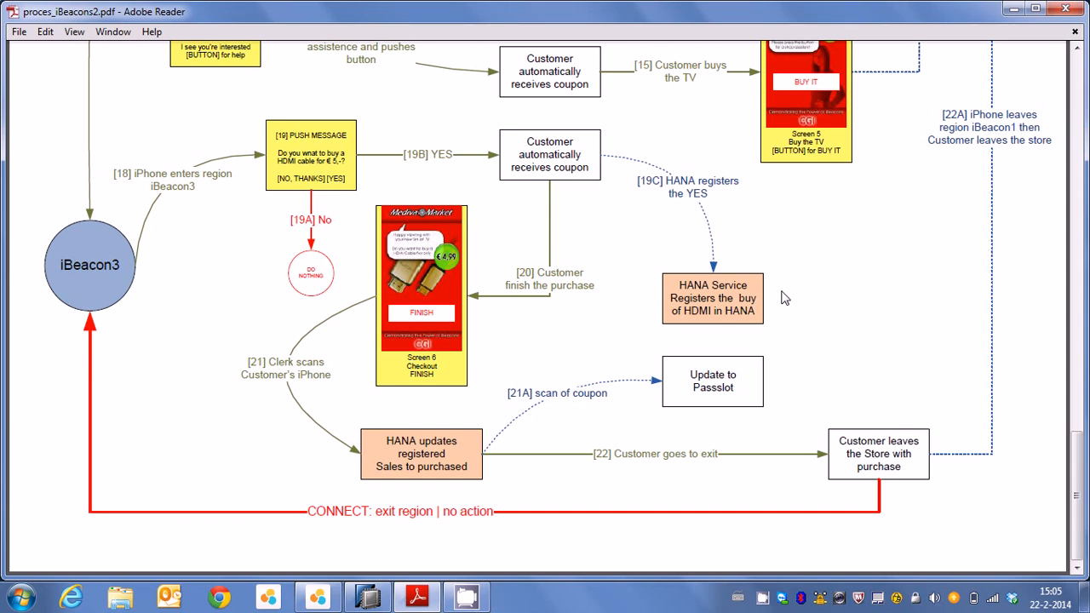
pyautogui.moveTo(196, 256)
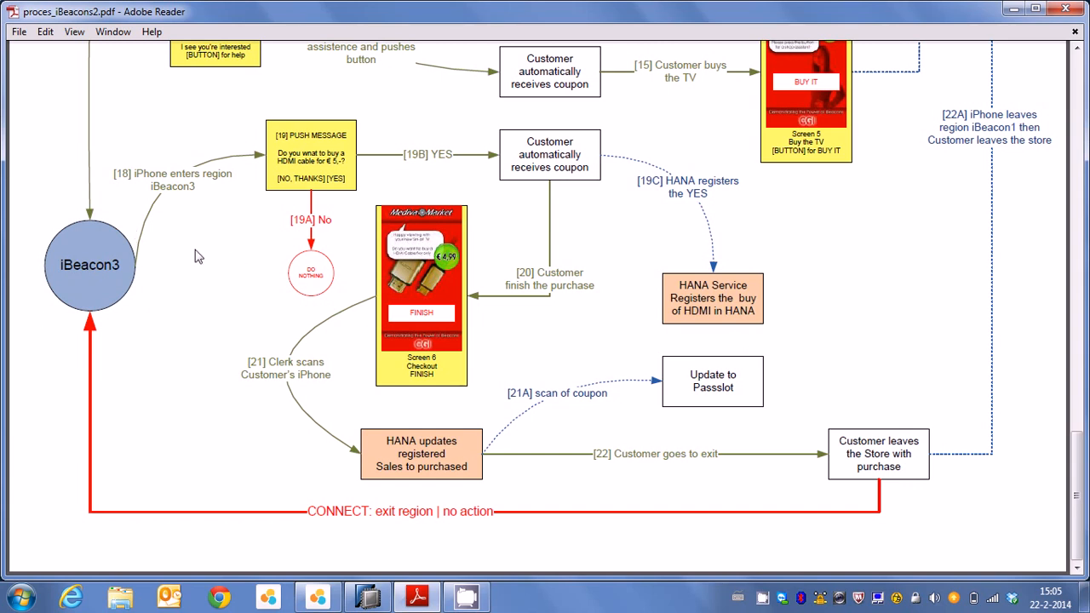
pyautogui.moveTo(200, 288)
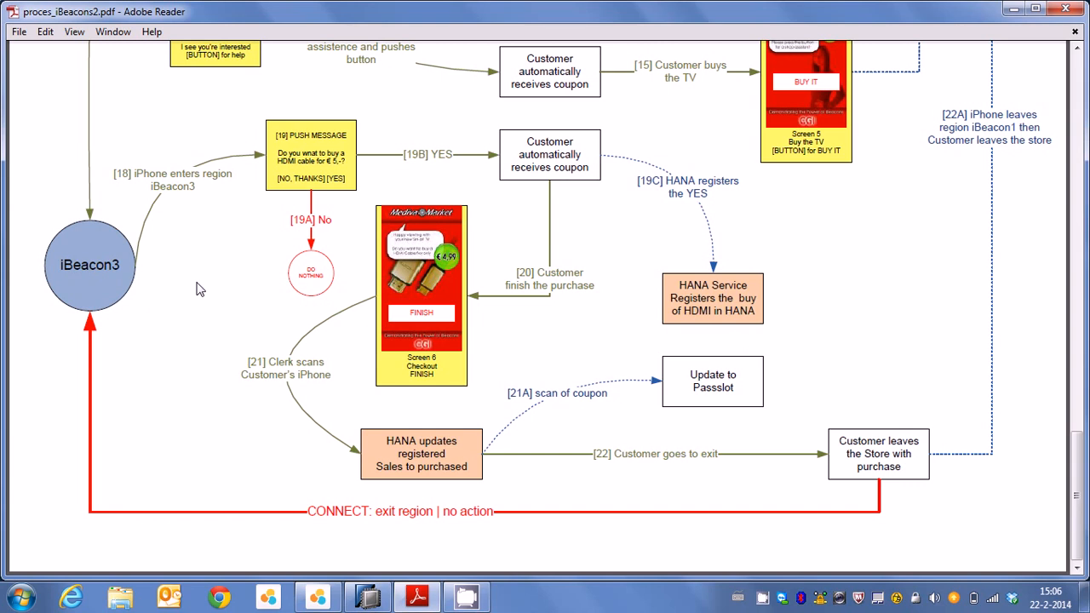
pyautogui.moveTo(354, 322)
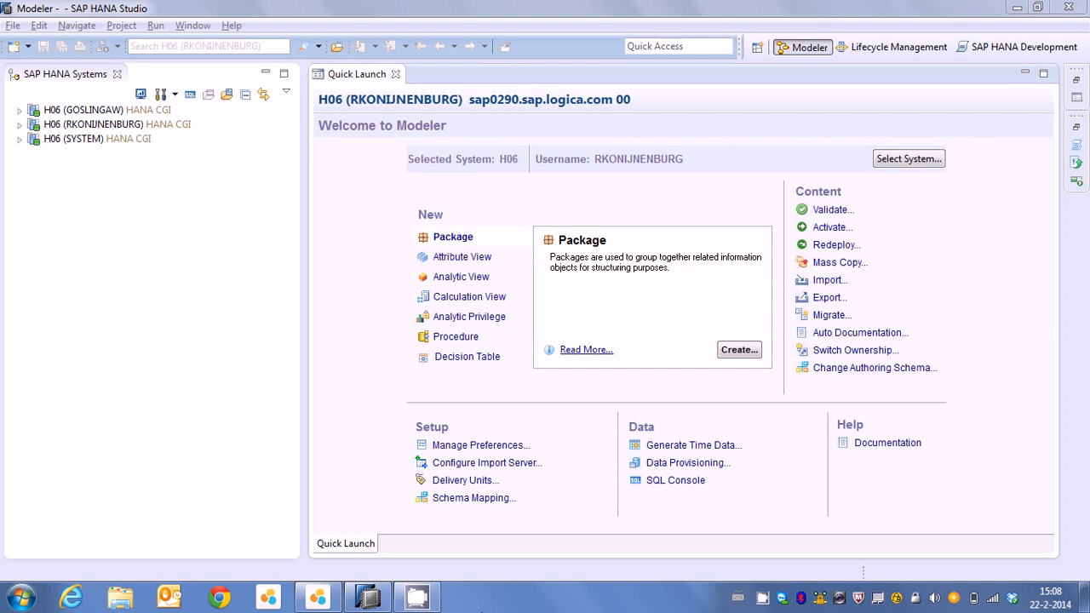
pyautogui.moveTo(167, 124)
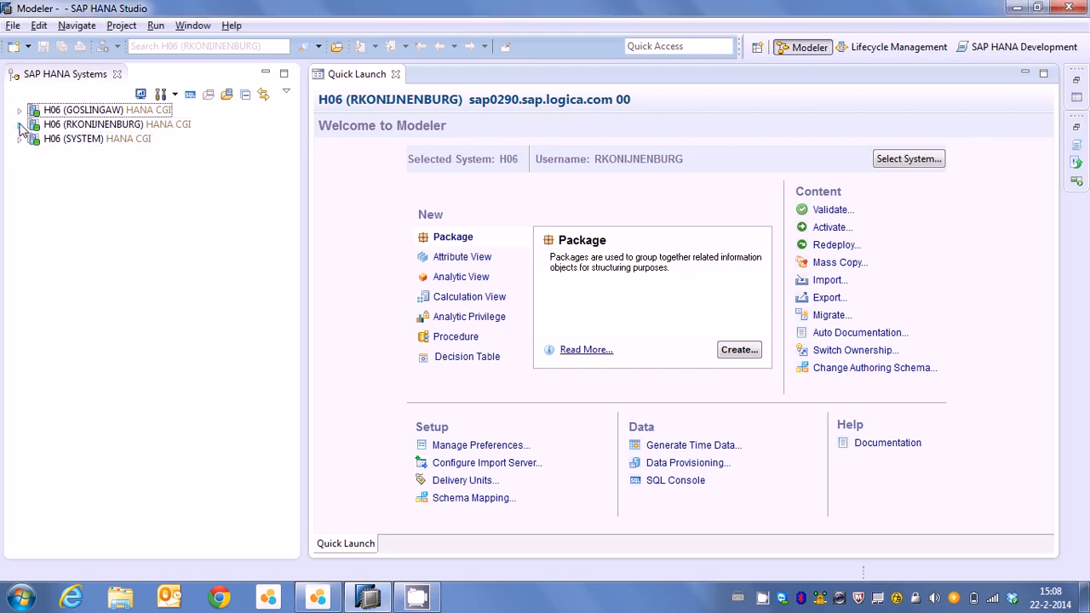
# Expand the second H06 system's Catalog > IBEACONS > Tables and select TB_CUSTOMER
pyautogui.click(20, 125)
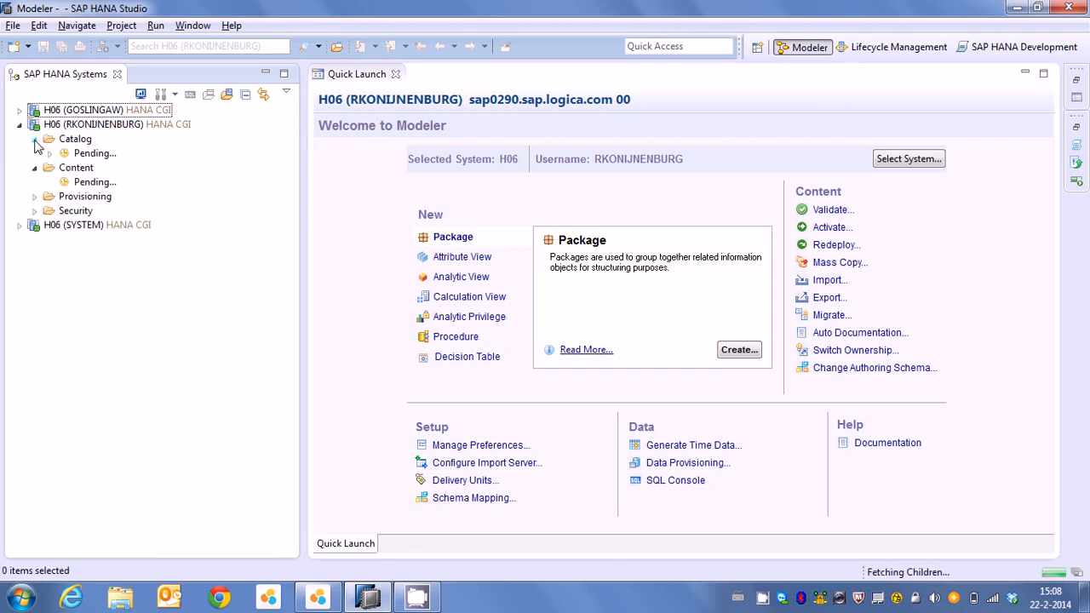
pyautogui.click(36, 138)
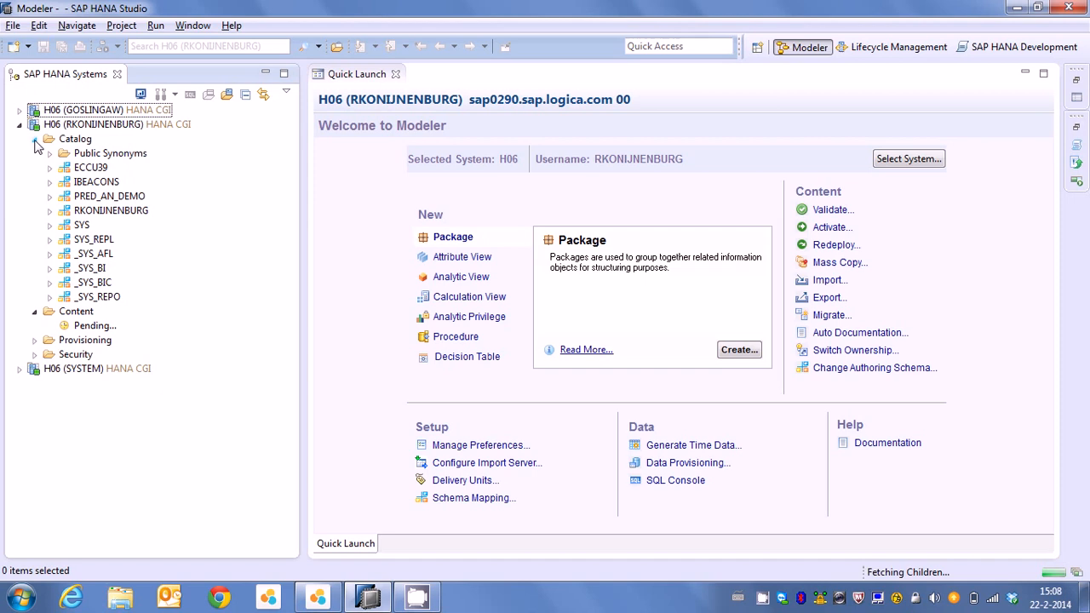
pyautogui.click(50, 180)
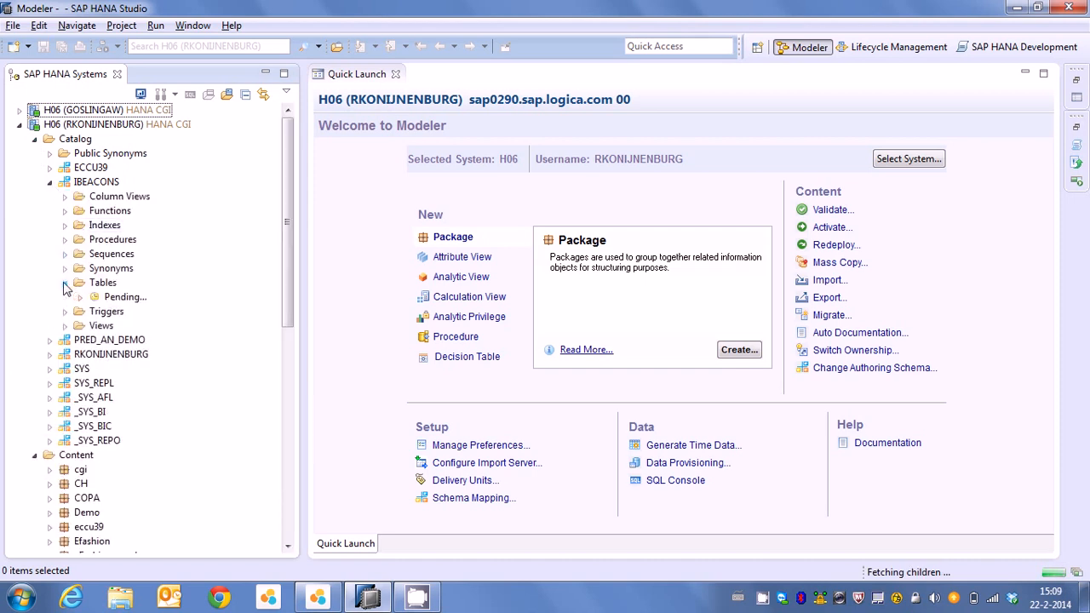
pyautogui.click(65, 283)
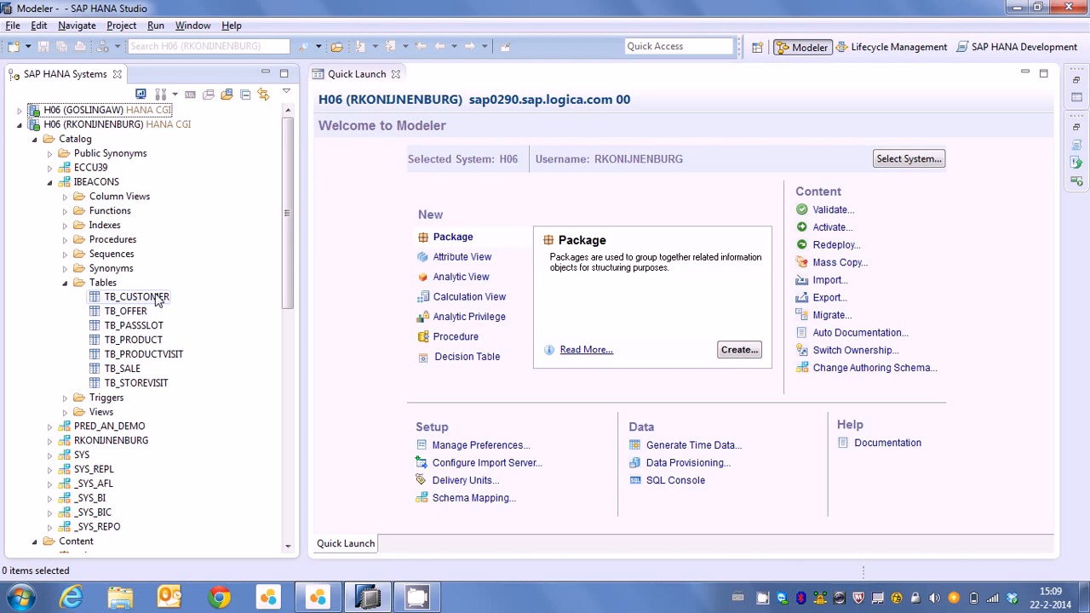
pyautogui.click(136, 297)
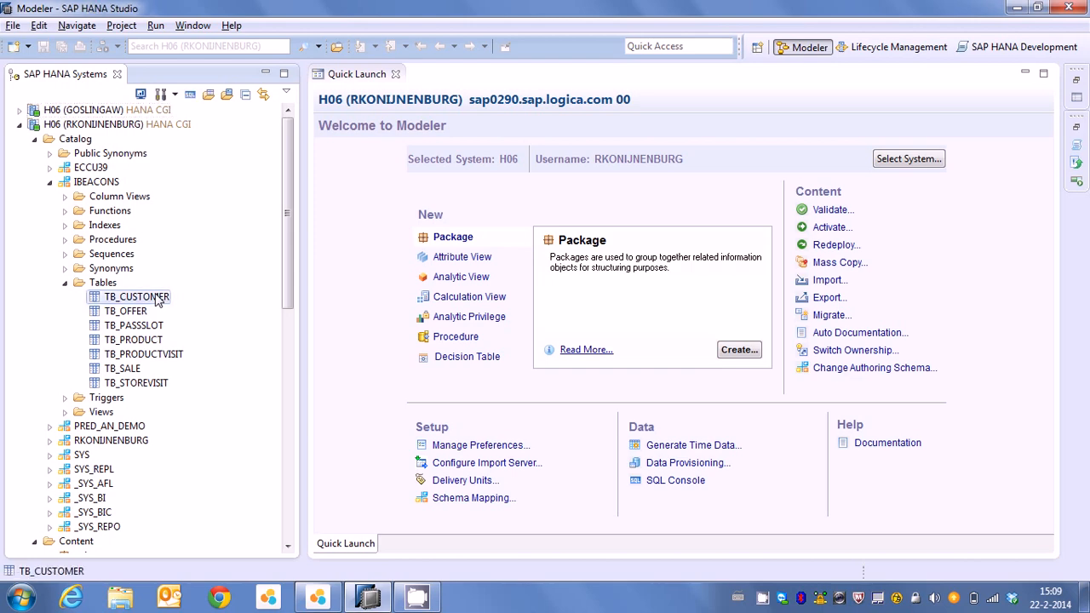
# Open the TB_CUSTOMER, TB_OFFER, TB_PASSLOT and TB_PRODUCT table definitions in editor tabs
pyautogui.doubleClick(136, 297)
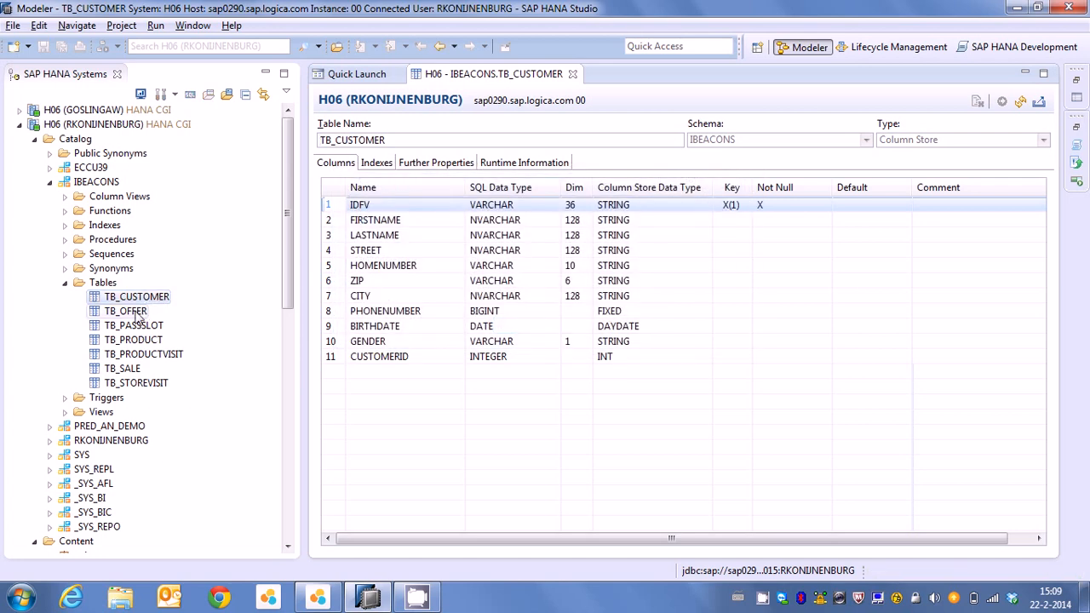
pyautogui.click(126, 310)
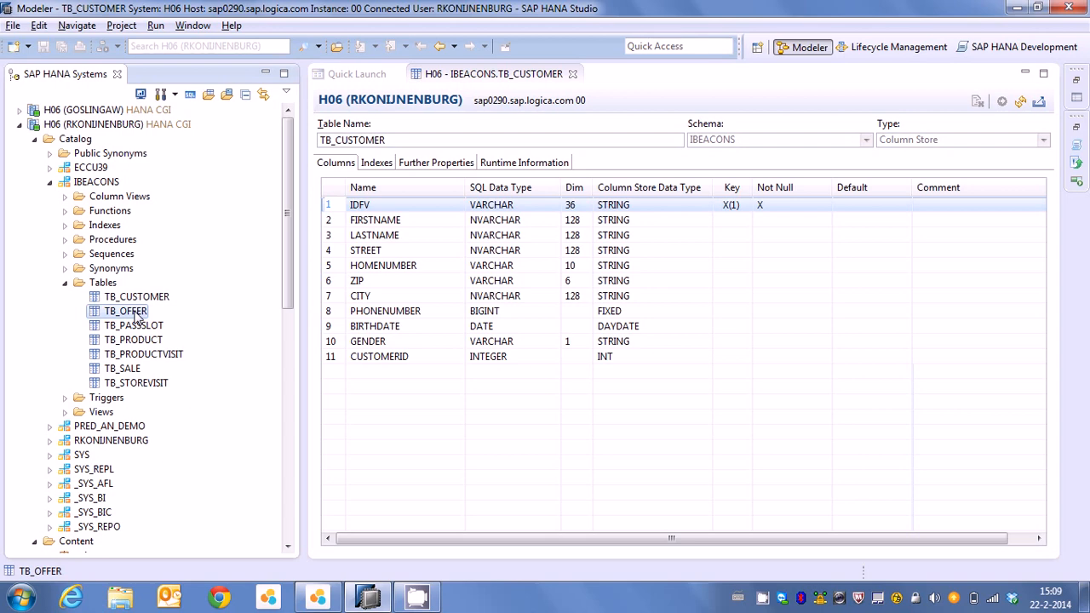
pyautogui.doubleClick(127, 310)
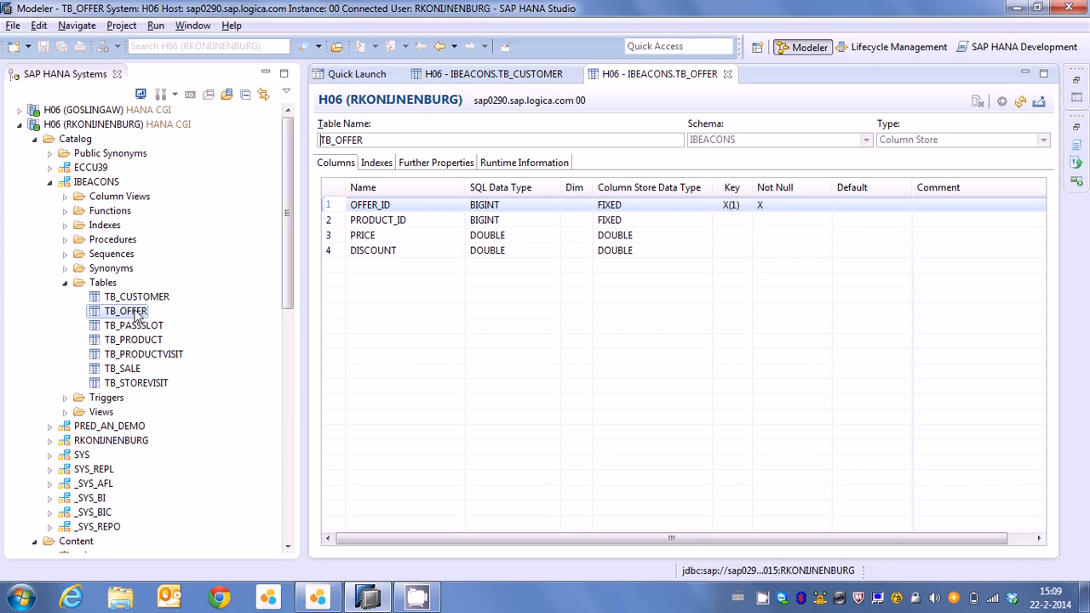
pyautogui.click(133, 325)
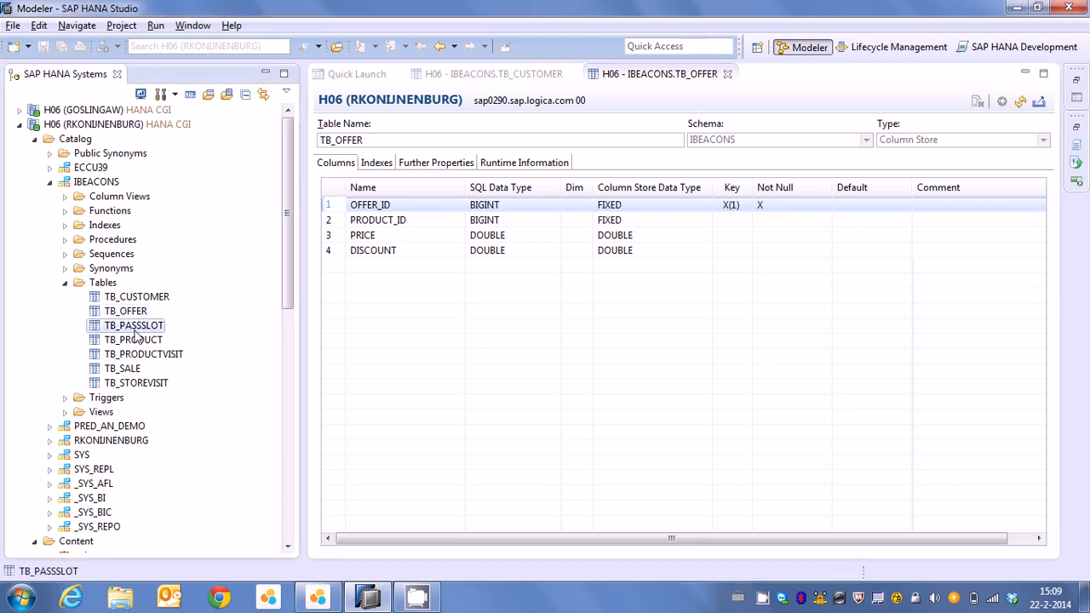
pyautogui.doubleClick(133, 324)
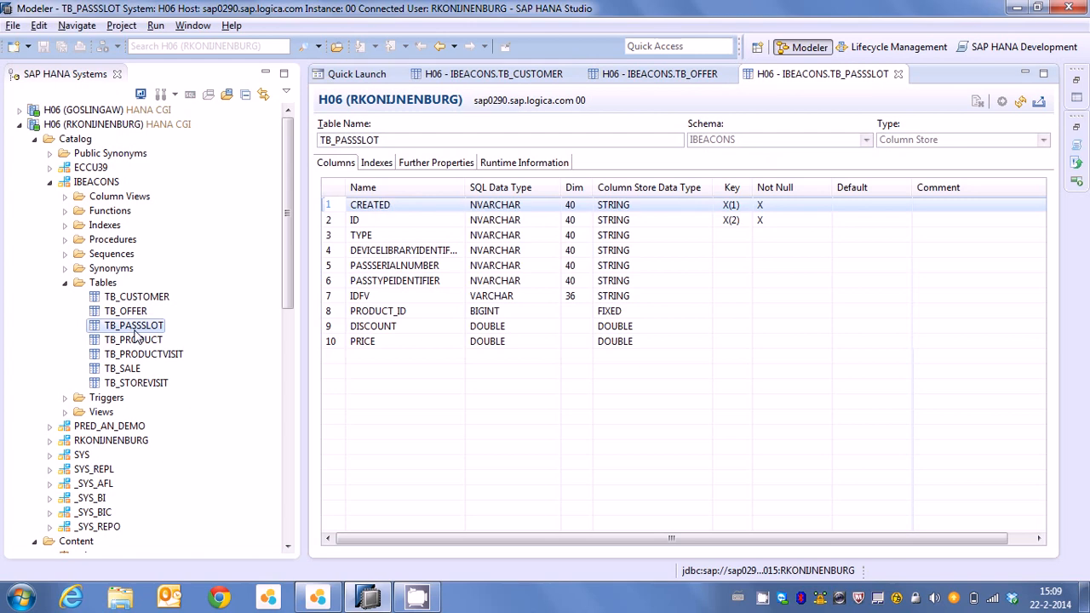
pyautogui.click(133, 341)
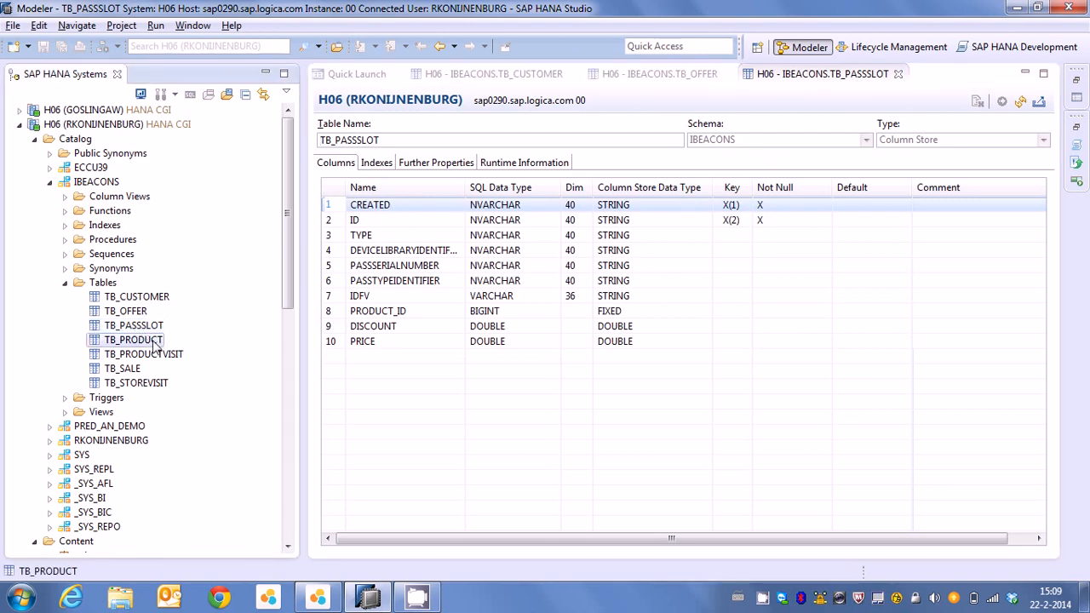
pyautogui.doubleClick(132, 340)
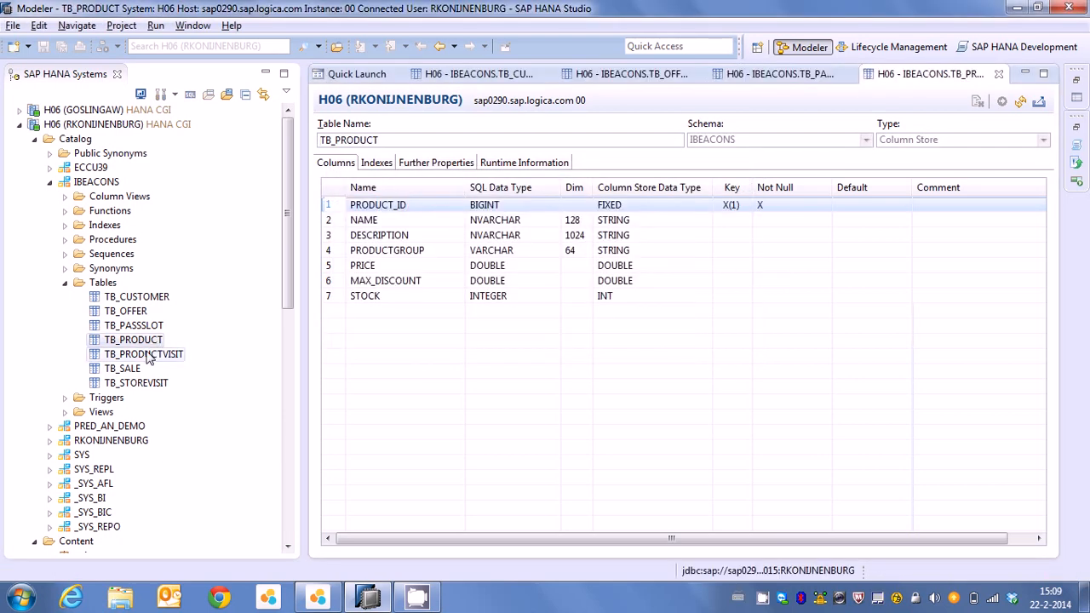
# Open the TB_PRODUCTVISIT, TB_SALE and TB_STOREVISIT table definitions in editor tabs
pyautogui.click(144, 354)
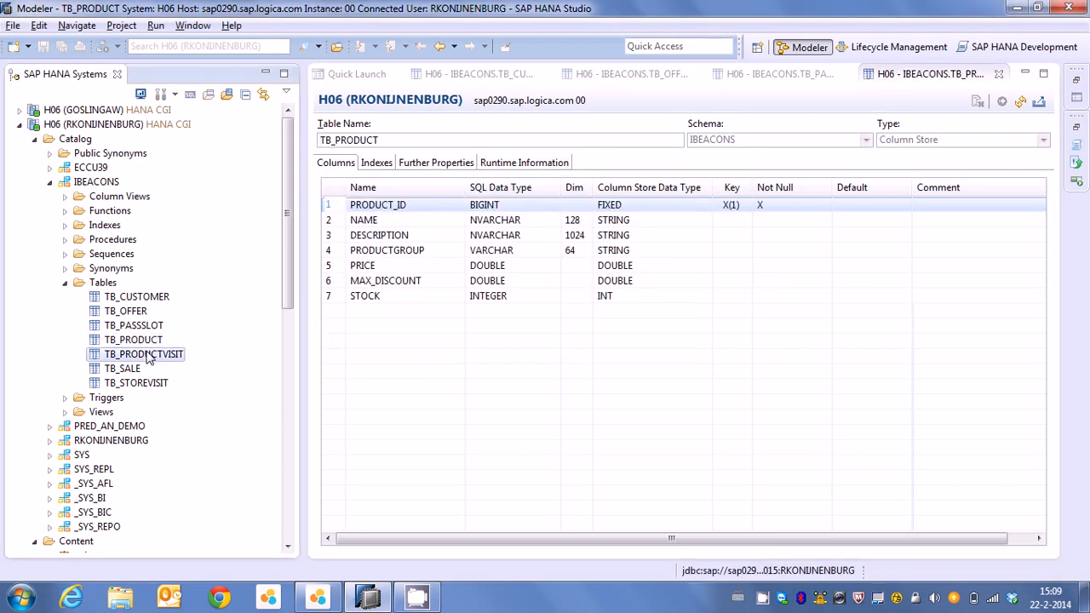
pyautogui.doubleClick(143, 354)
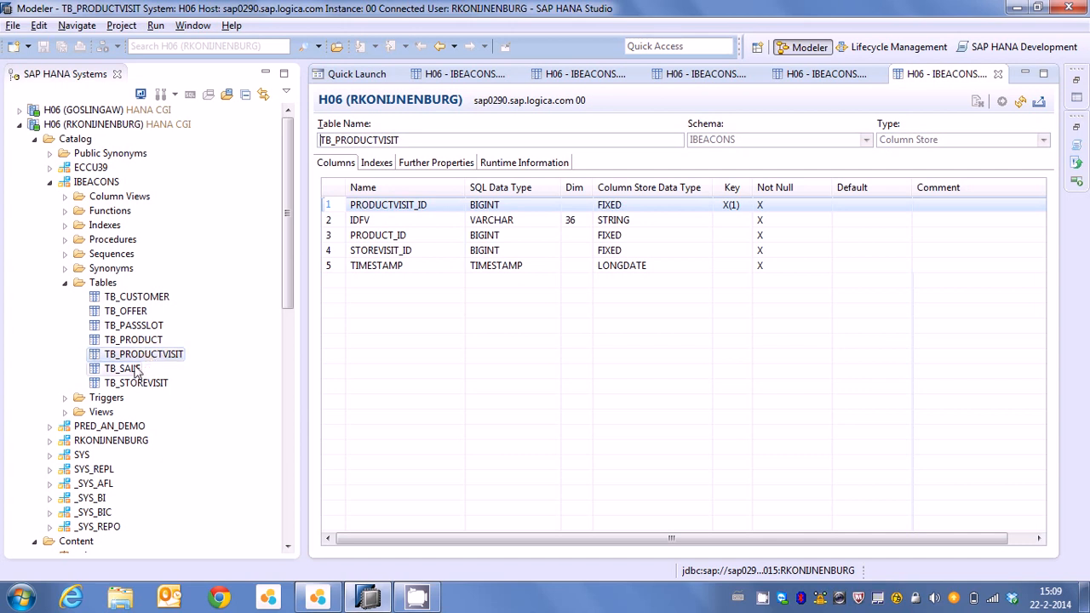
pyautogui.doubleClick(122, 368)
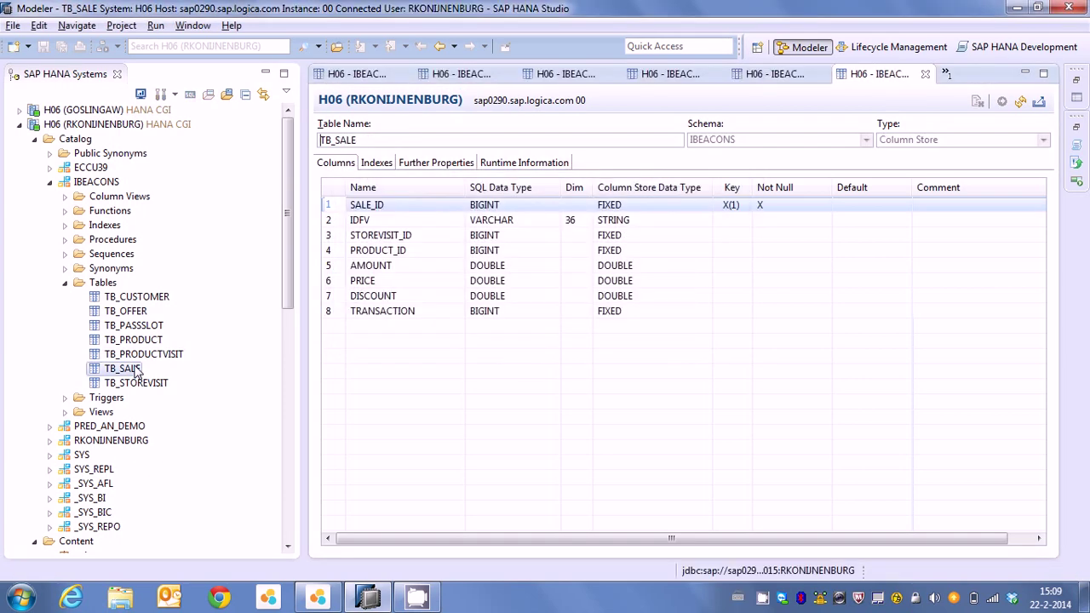
pyautogui.click(137, 383)
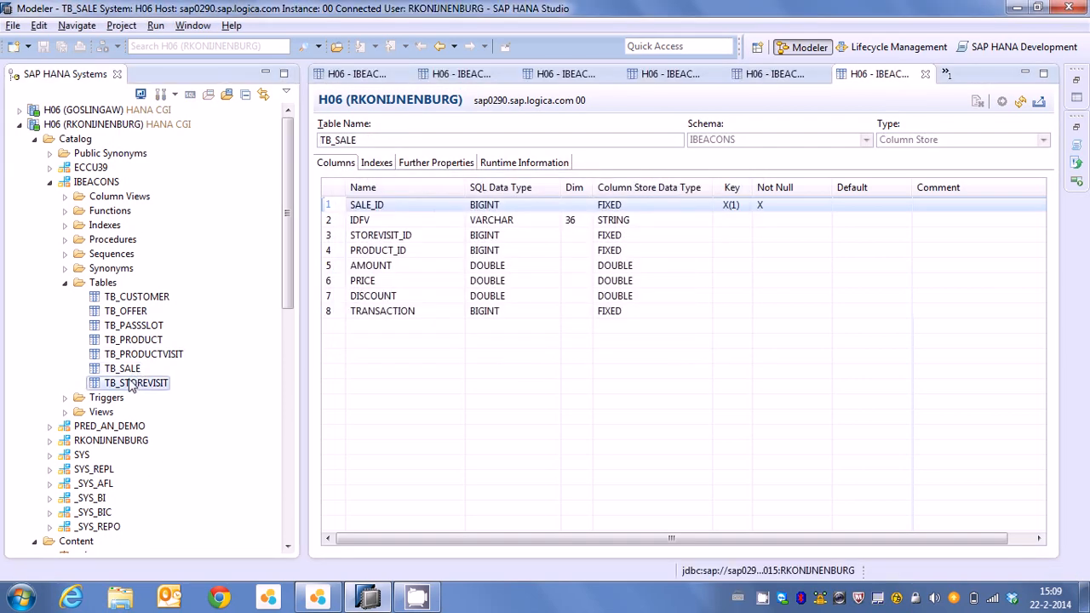
pyautogui.doubleClick(136, 384)
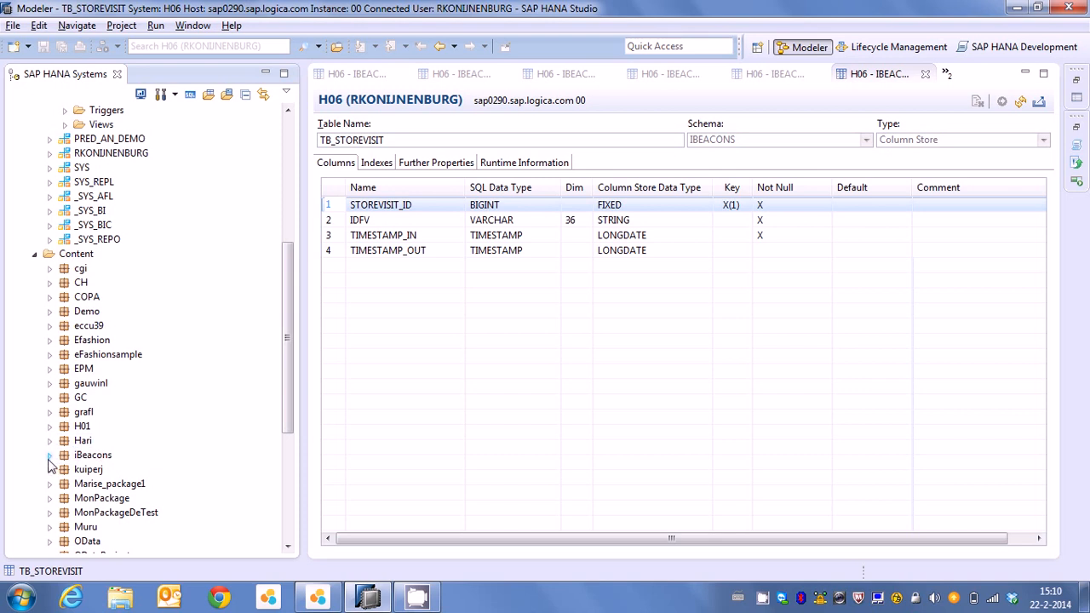
pyautogui.click(51, 455)
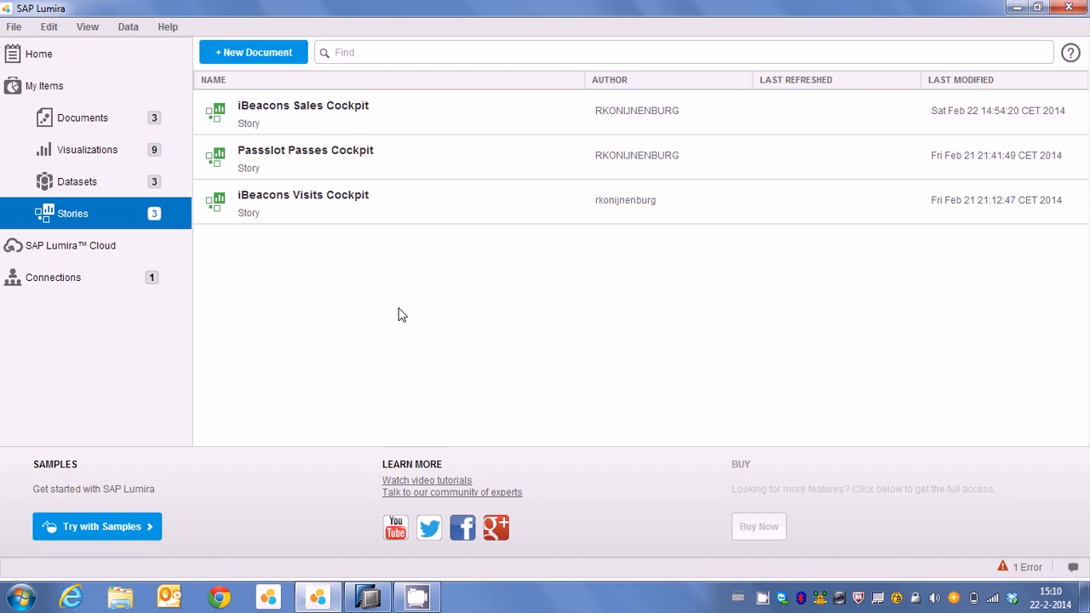
pyautogui.moveTo(310, 245)
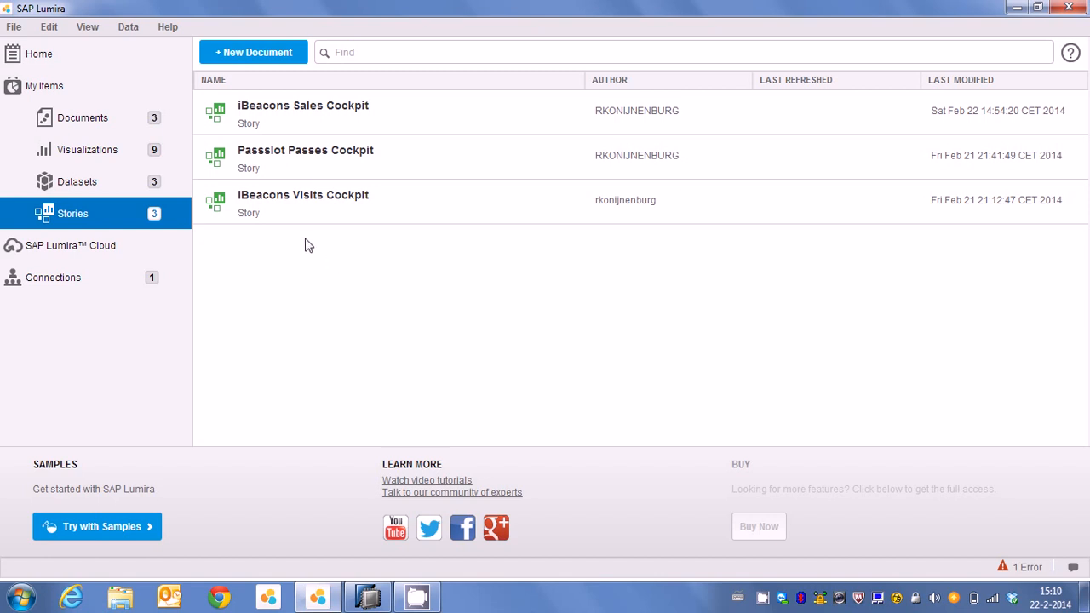
# Open the iBeacons Sales Cockpit story from the My Items stories list
pyautogui.doubleClick(303, 111)
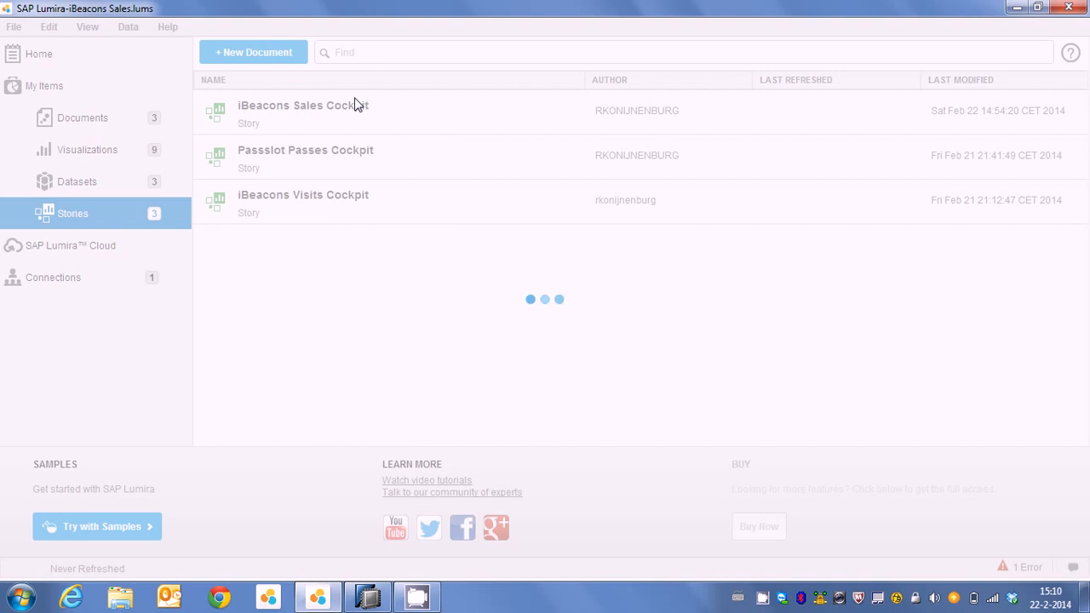
pyautogui.doubleClick(303, 106)
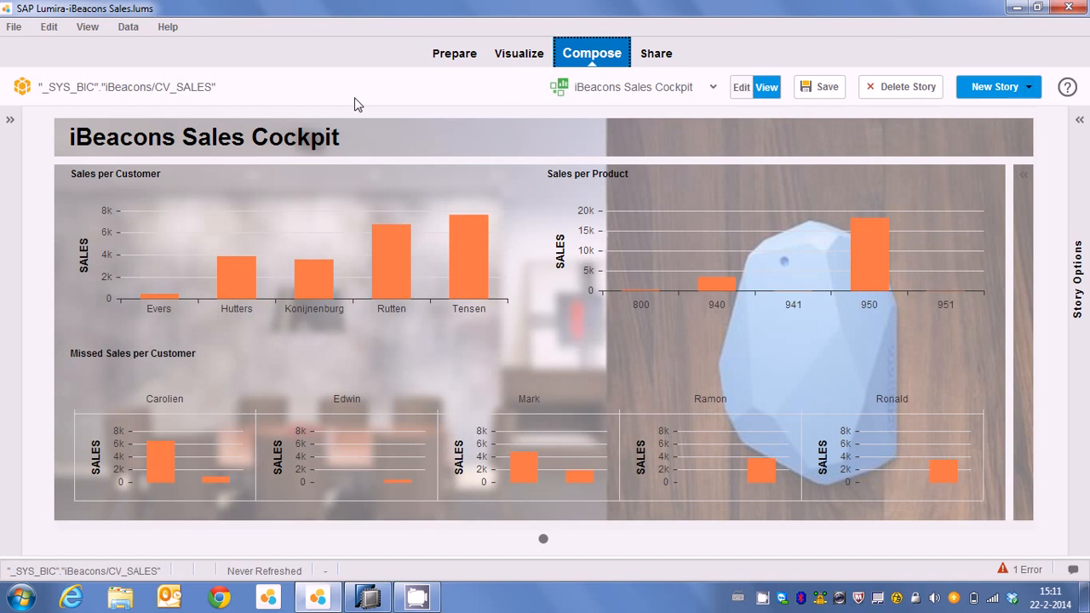
pyautogui.moveTo(123, 189)
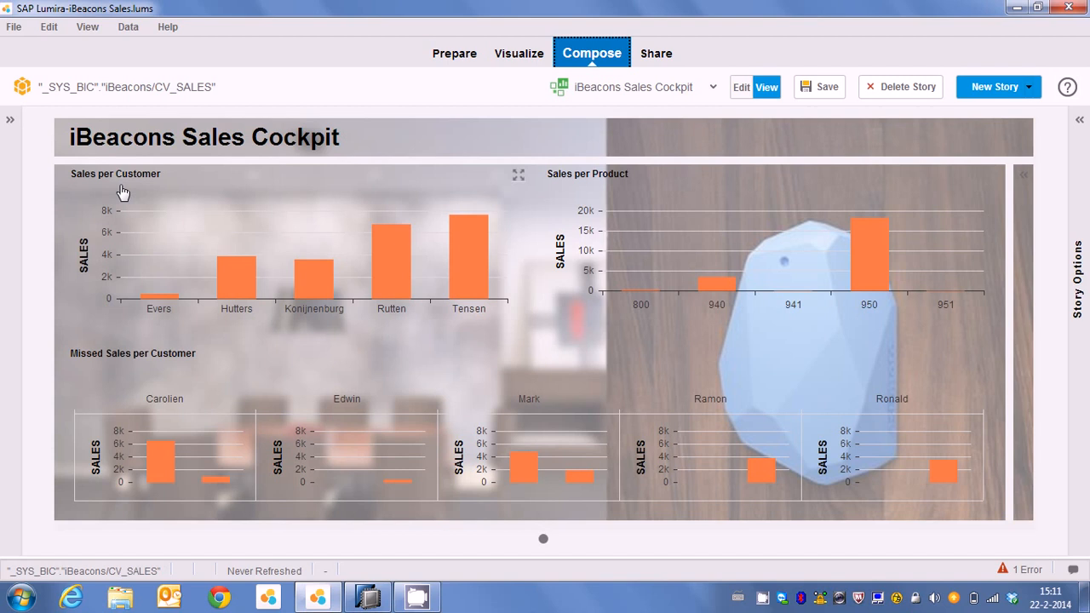
pyautogui.moveTo(456, 256)
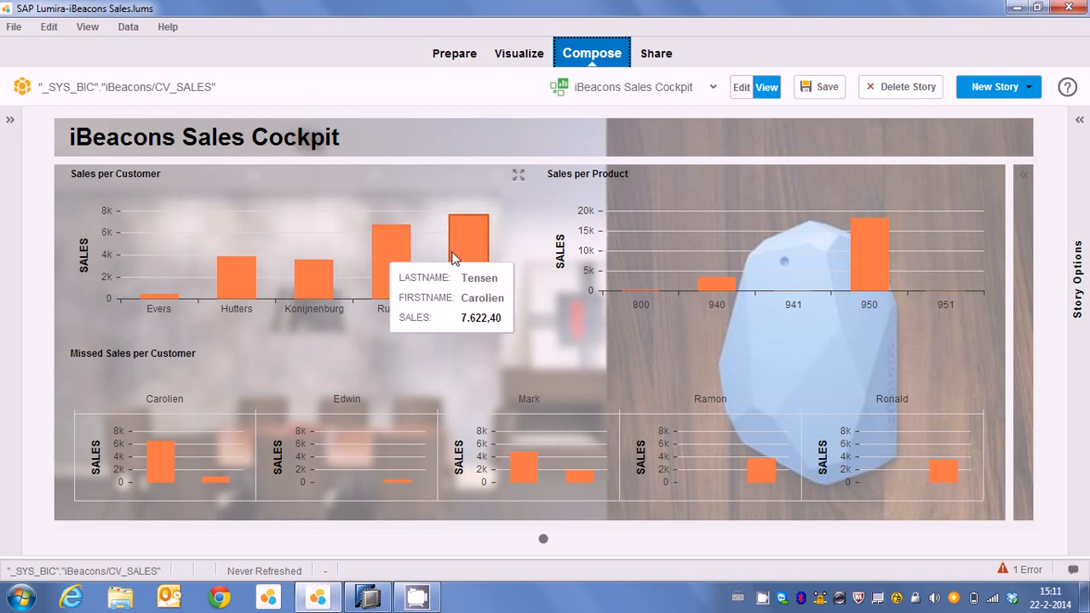
pyautogui.moveTo(299, 286)
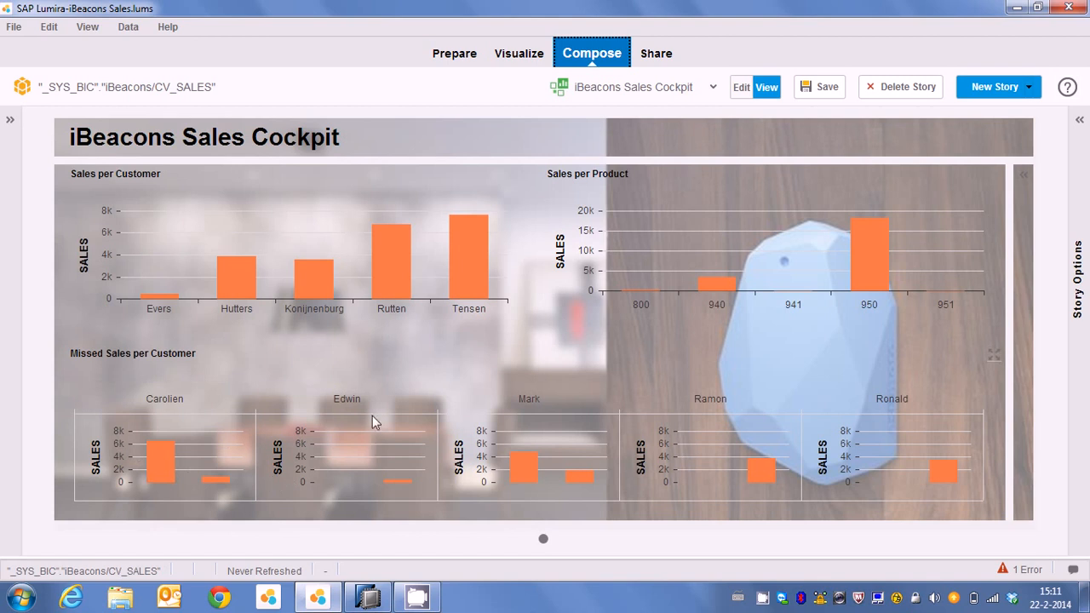
pyautogui.moveTo(126, 377)
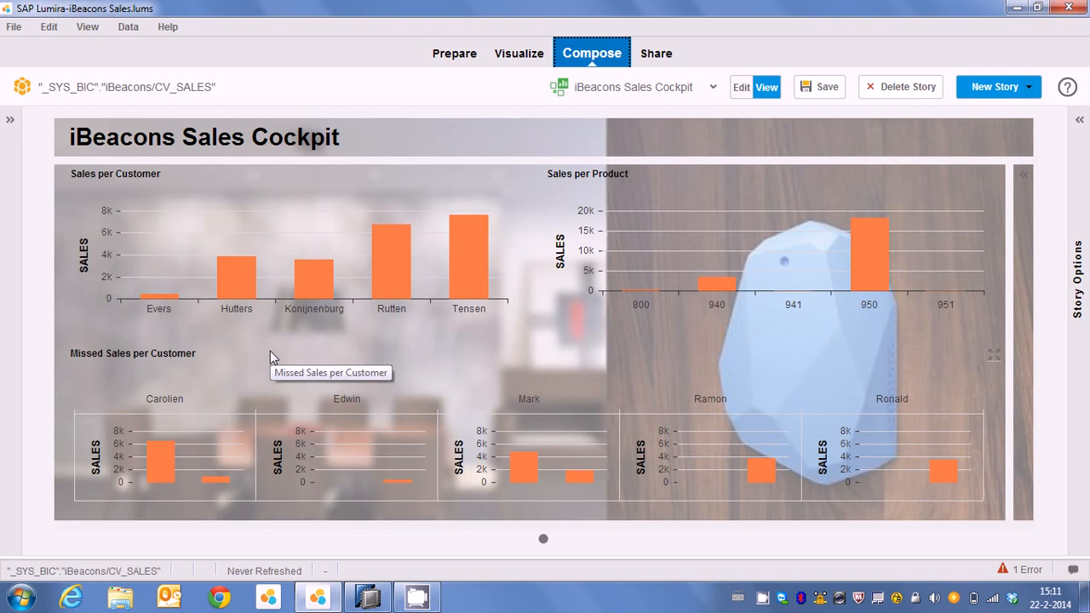
pyautogui.moveTo(273, 358)
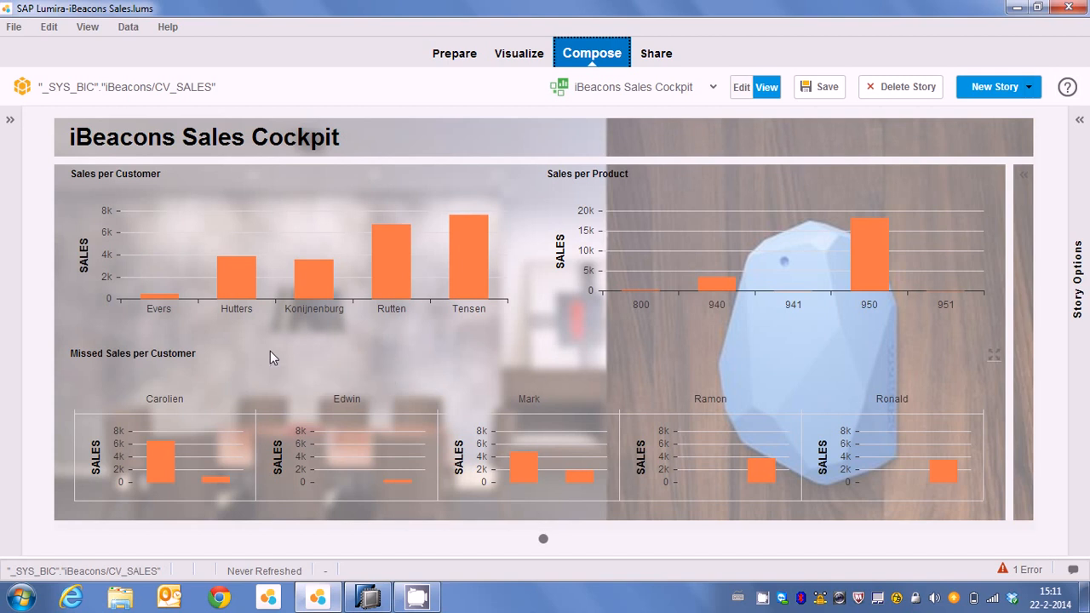
pyautogui.moveTo(273, 358)
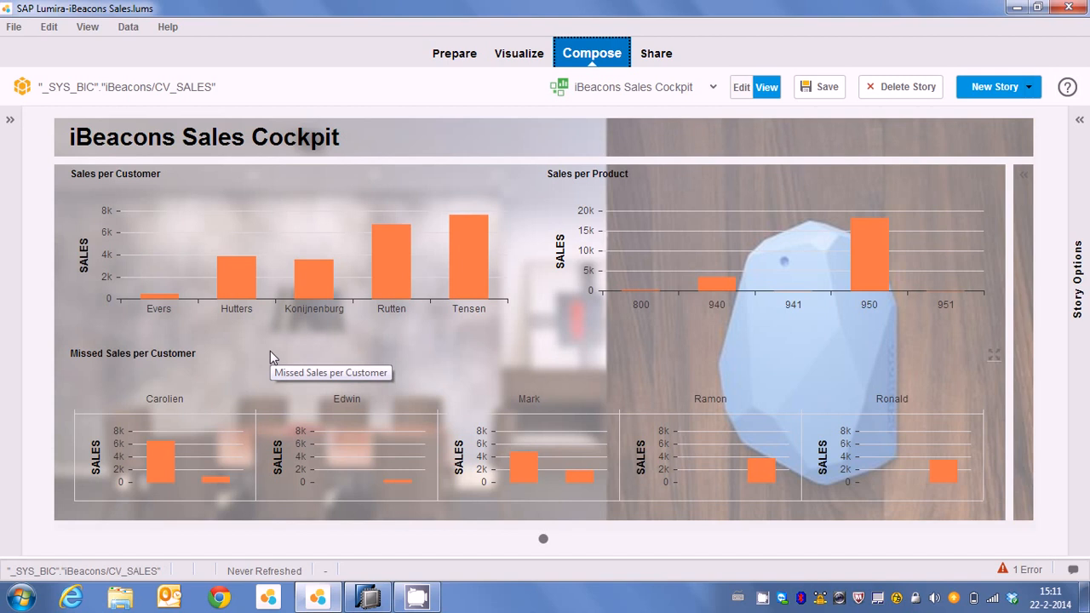
pyautogui.moveTo(576, 360)
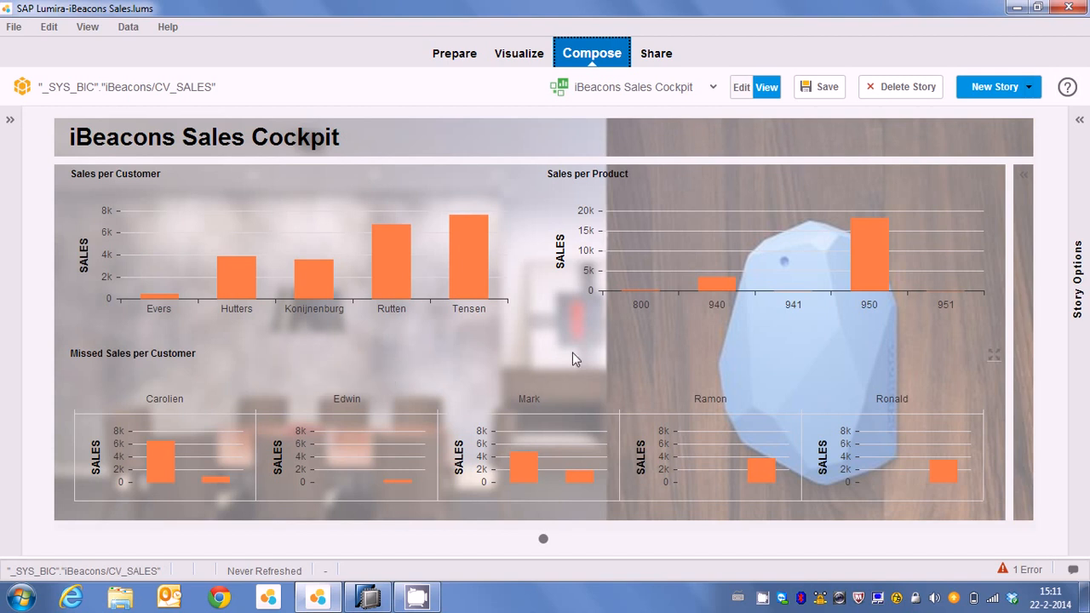
pyautogui.moveTo(866, 262)
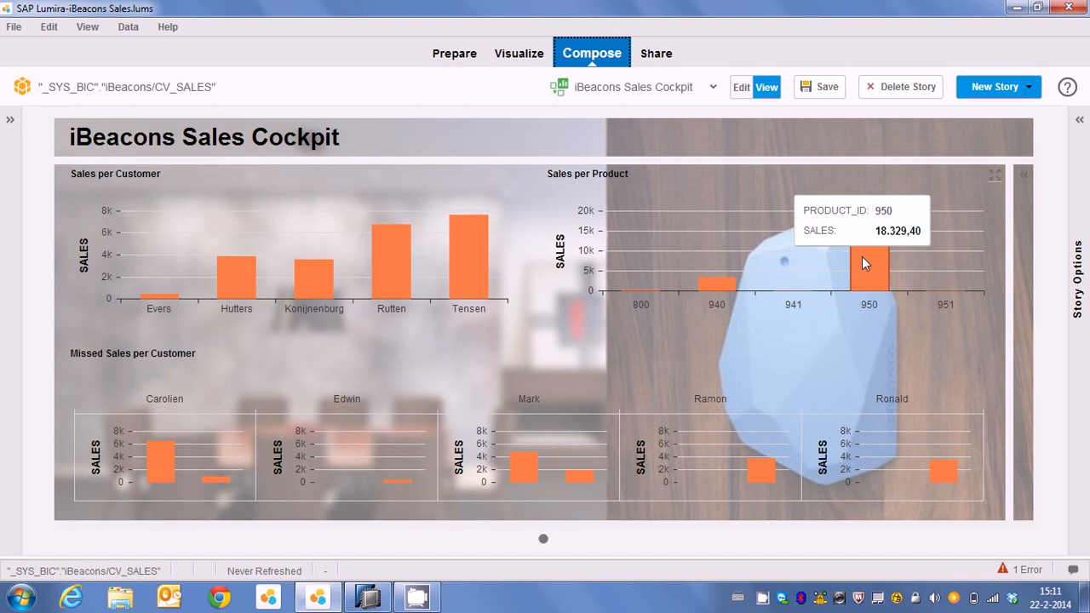
pyautogui.moveTo(903, 315)
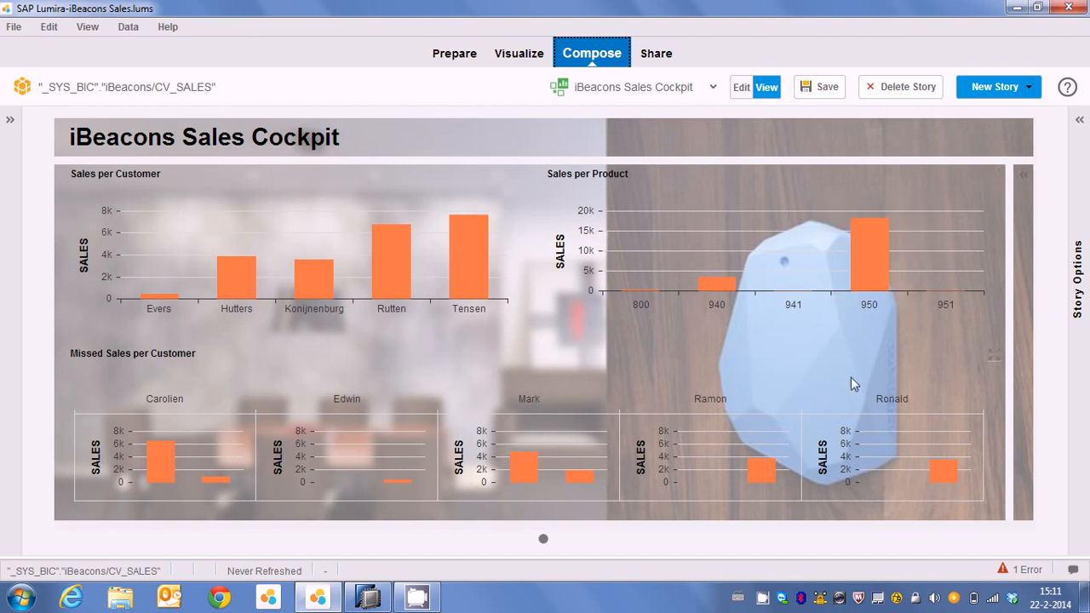
pyautogui.moveTo(1056, 221)
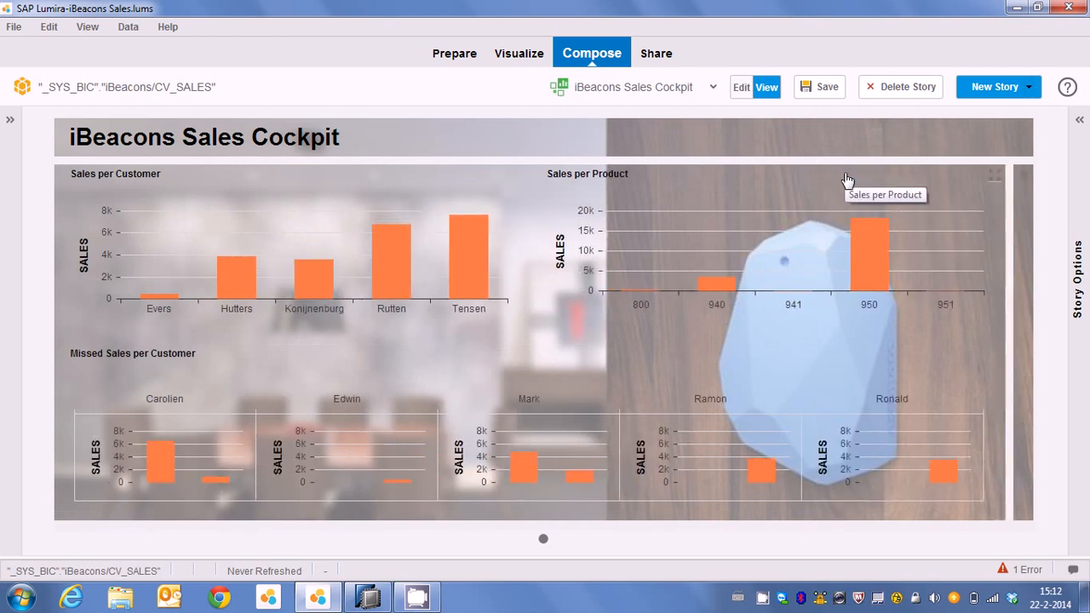
pyautogui.moveTo(106, 392)
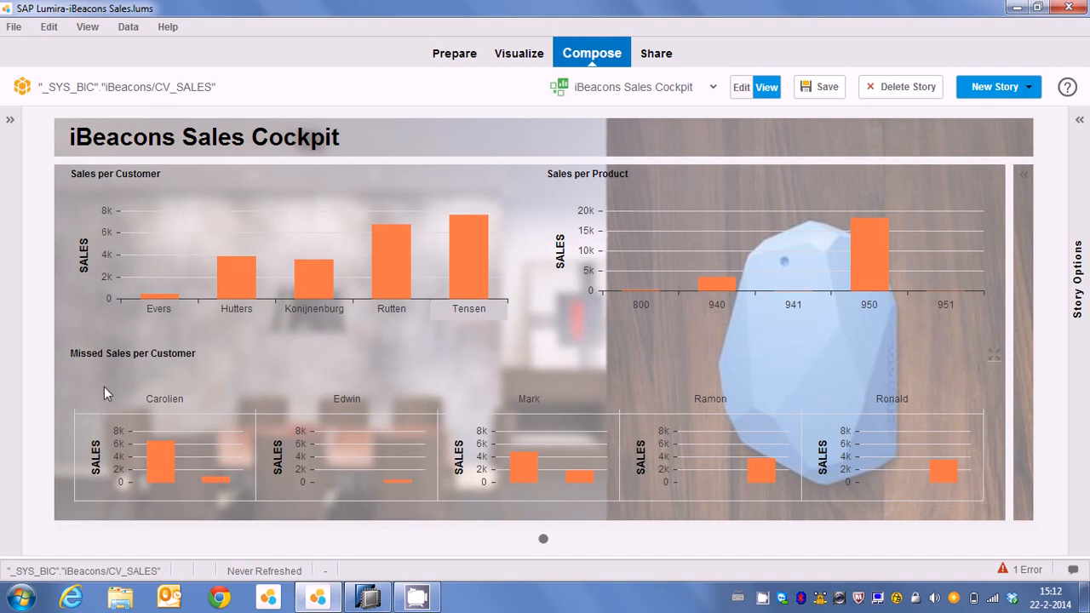
pyautogui.moveTo(174, 323)
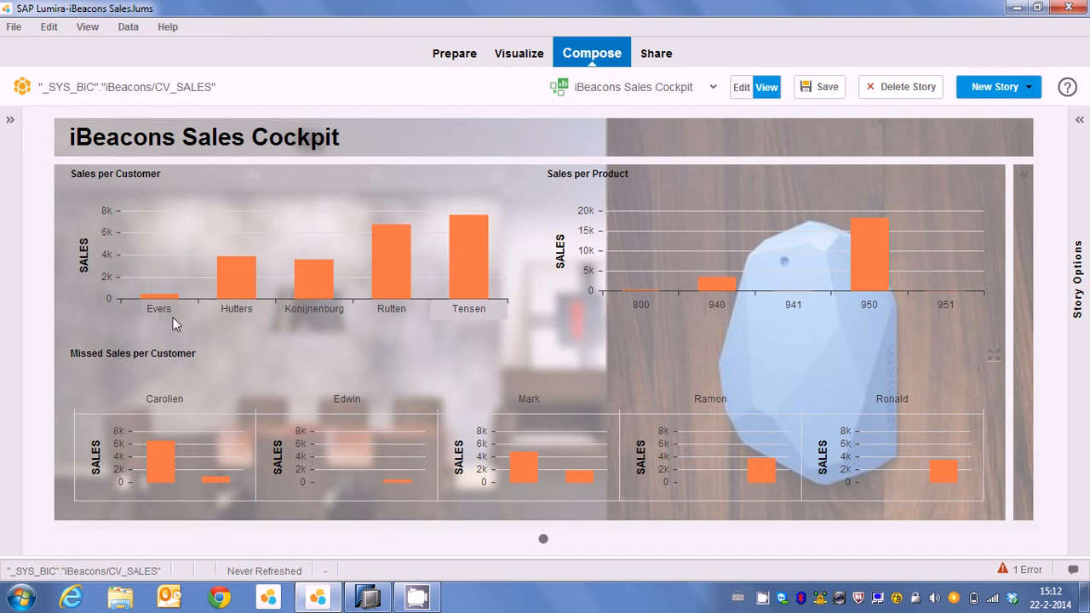
# Bring up the File menu after reviewing the Sales Cockpit's per-customer and per-product charts
pyautogui.click(16, 27)
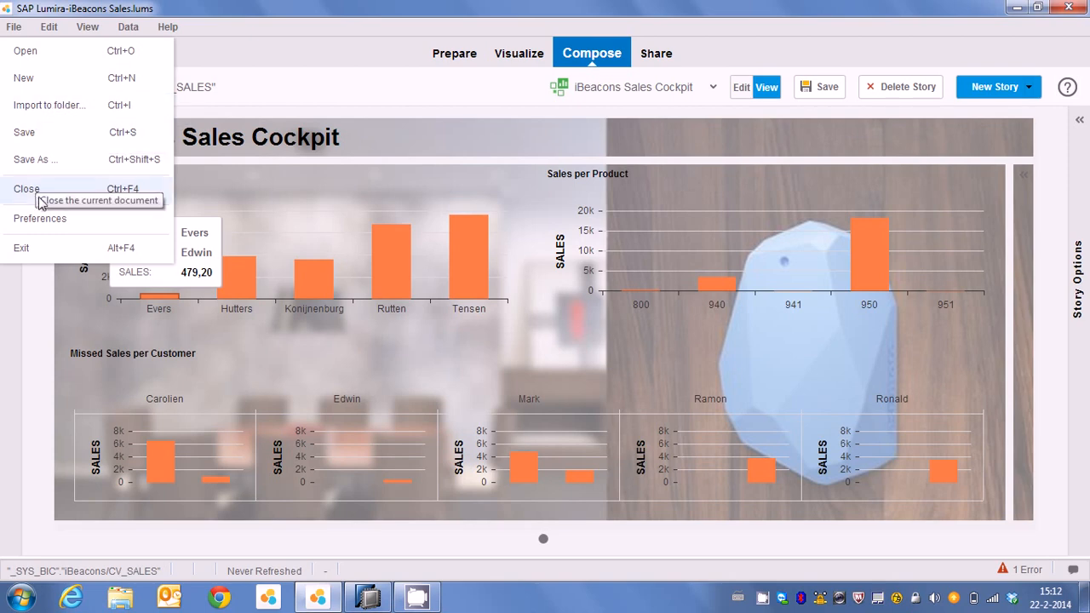
# Close the Sales cockpit and open the Passlot Passes Cockpit story
pyautogui.click(28, 187)
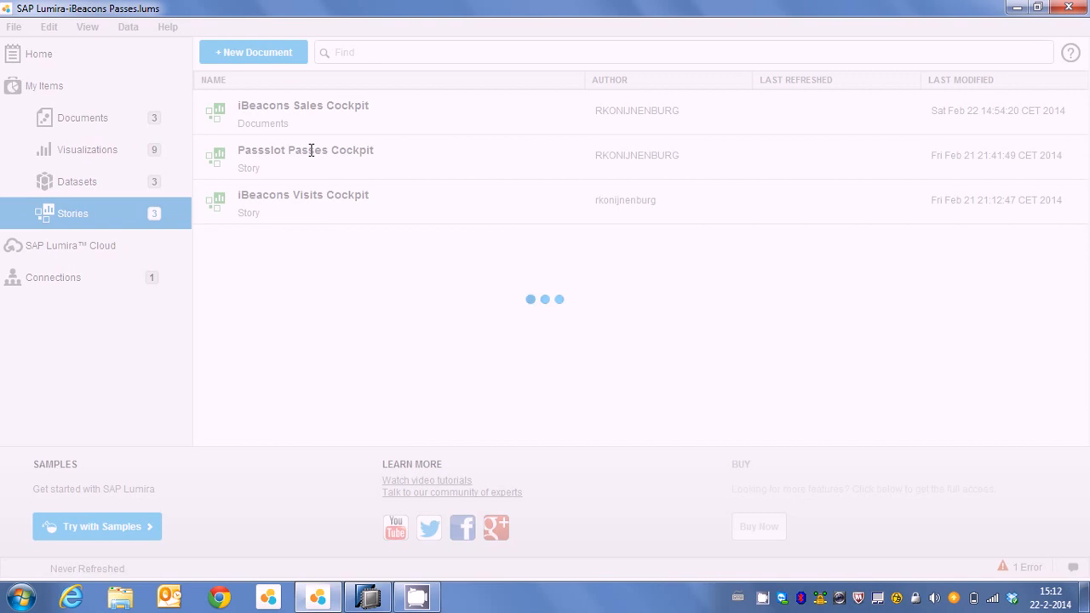
pyautogui.doubleClick(305, 150)
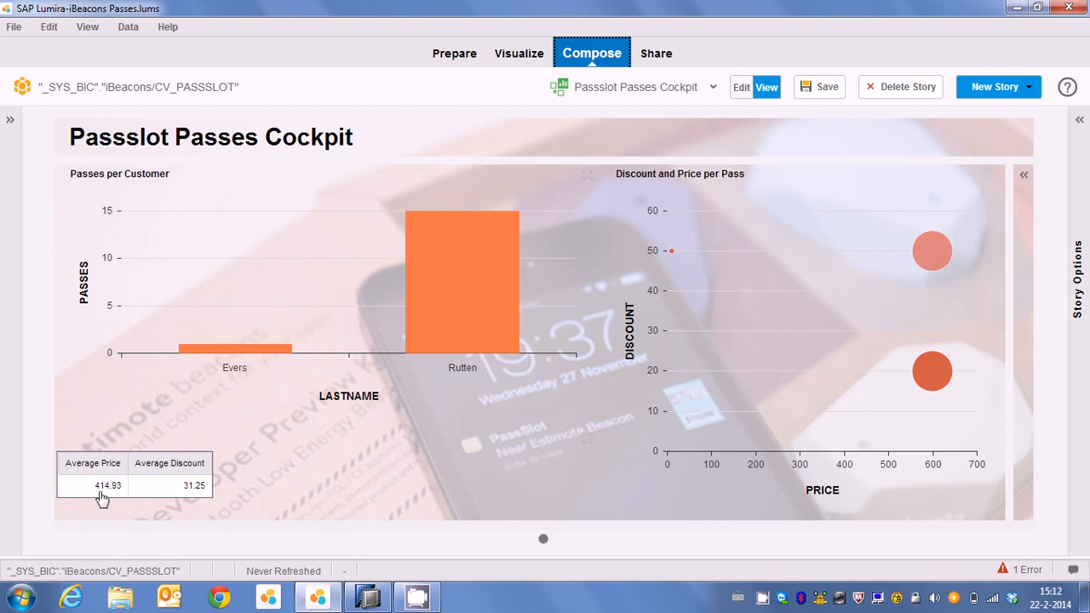
pyautogui.moveTo(173, 486)
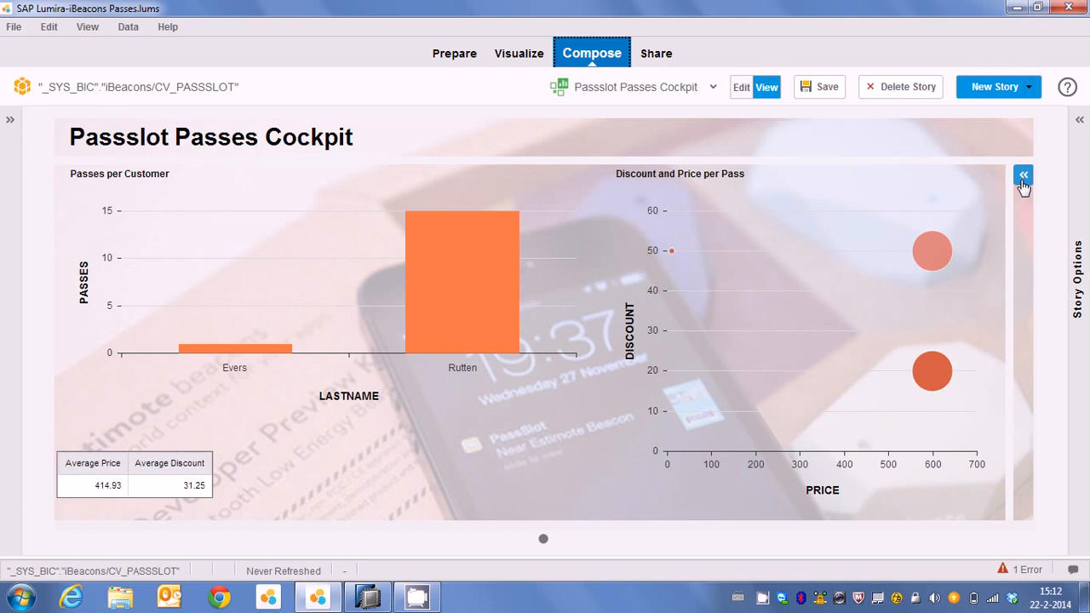
# Filter the Passlot cockpit by PASSSERIALNUMBER values, narrowing it to Rutten at average price 599.00
pyautogui.click(1022, 176)
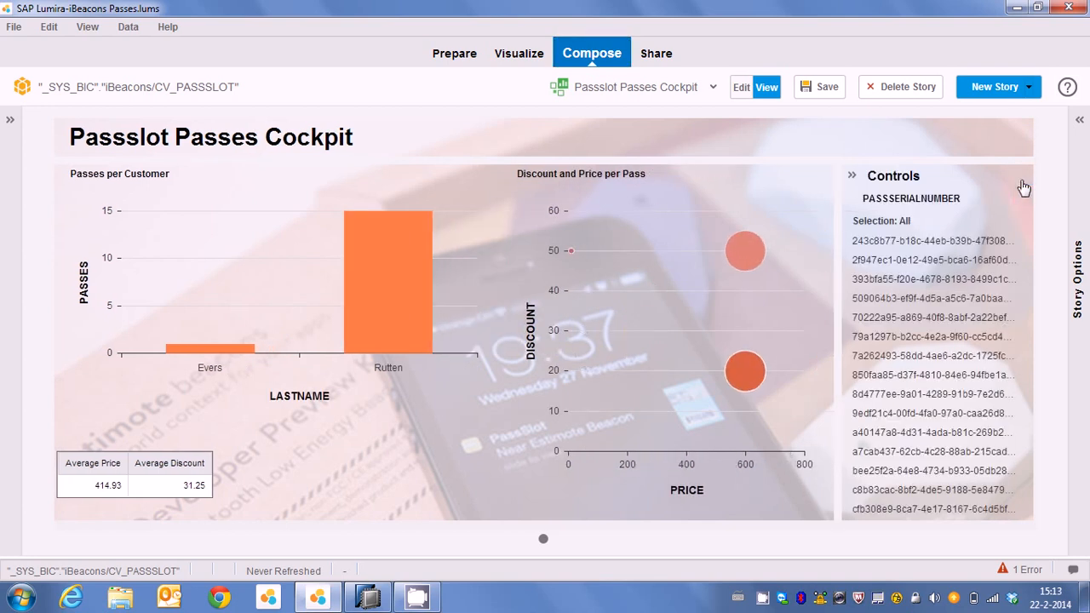
pyautogui.click(933, 280)
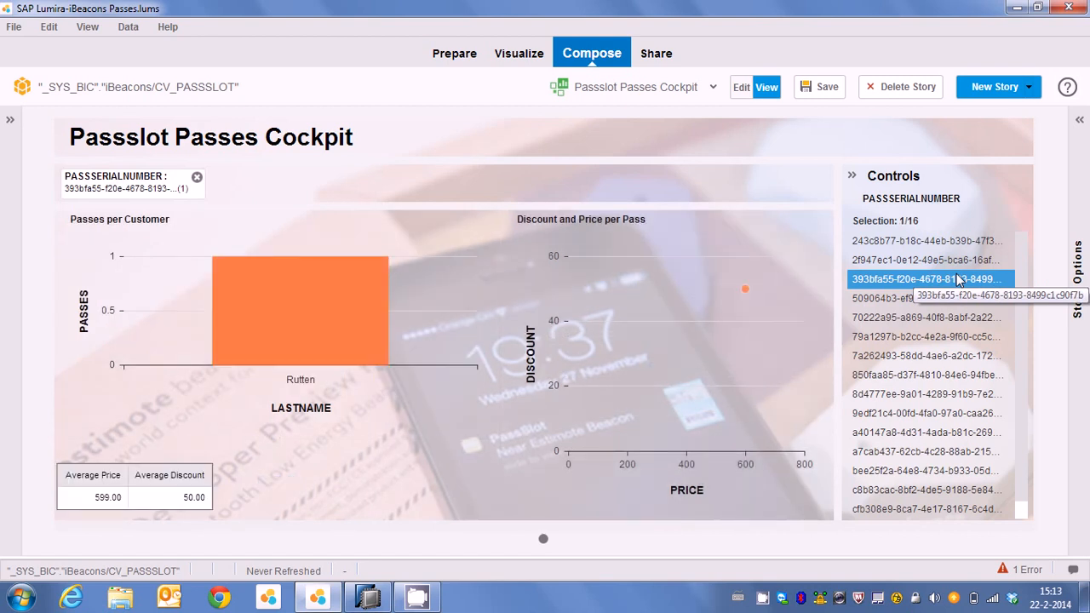
pyautogui.click(927, 299)
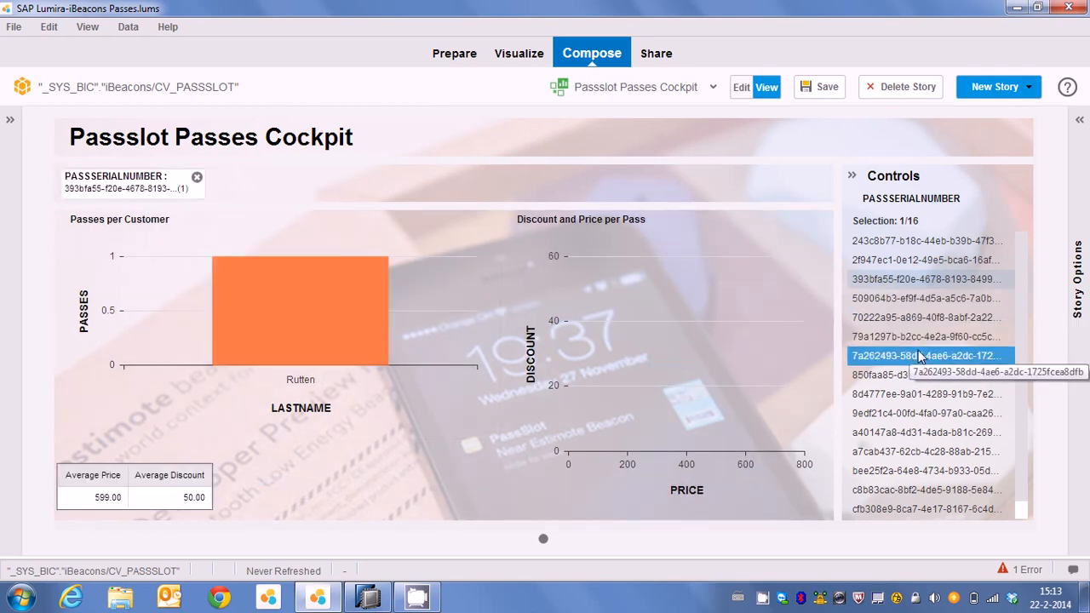
pyautogui.click(927, 240)
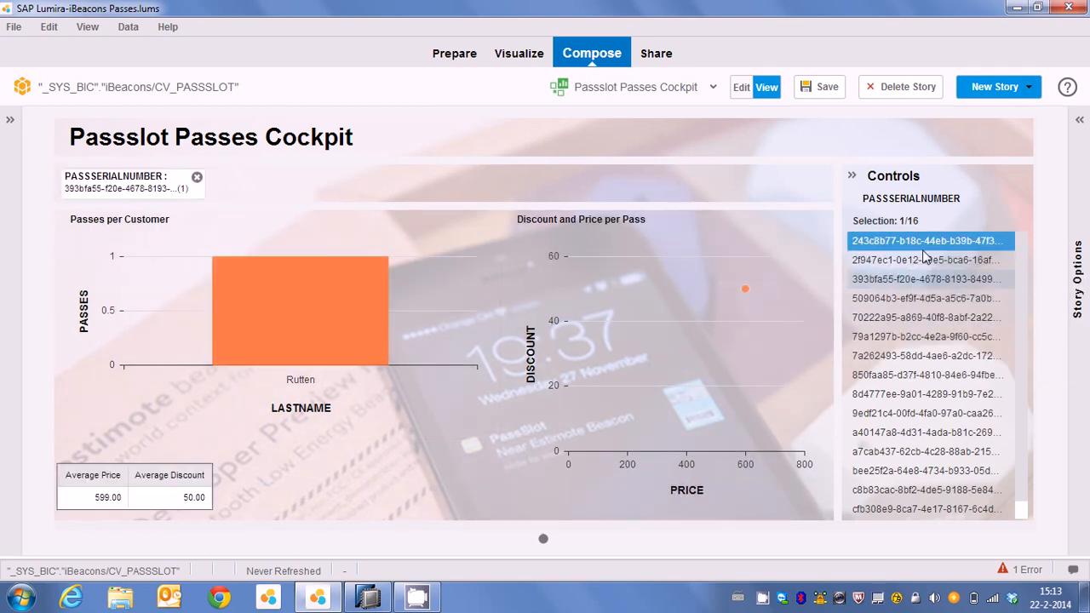
pyautogui.moveTo(926, 256)
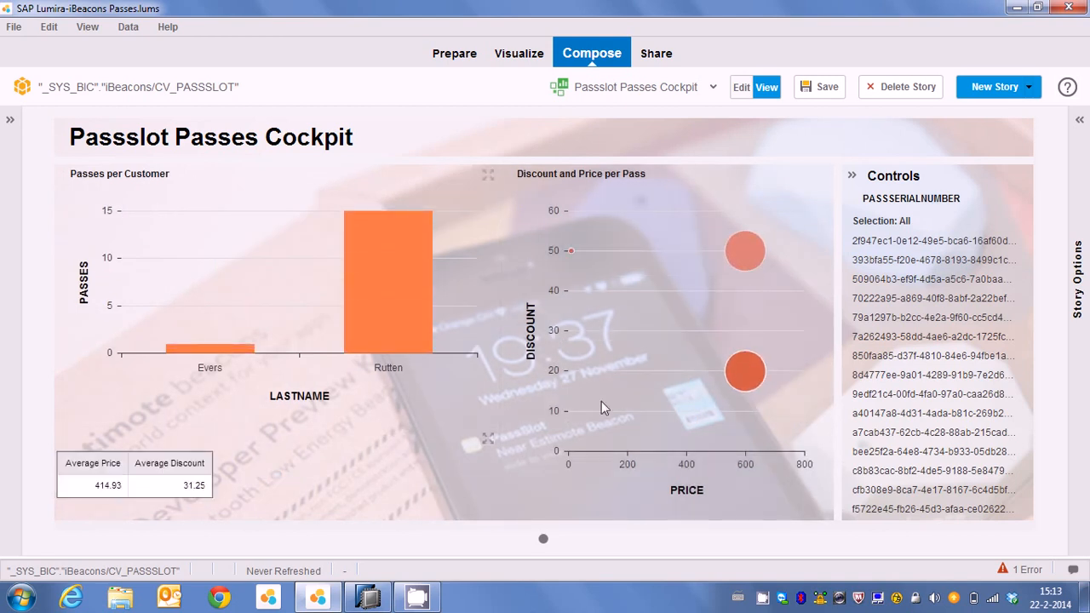
pyautogui.moveTo(747, 378)
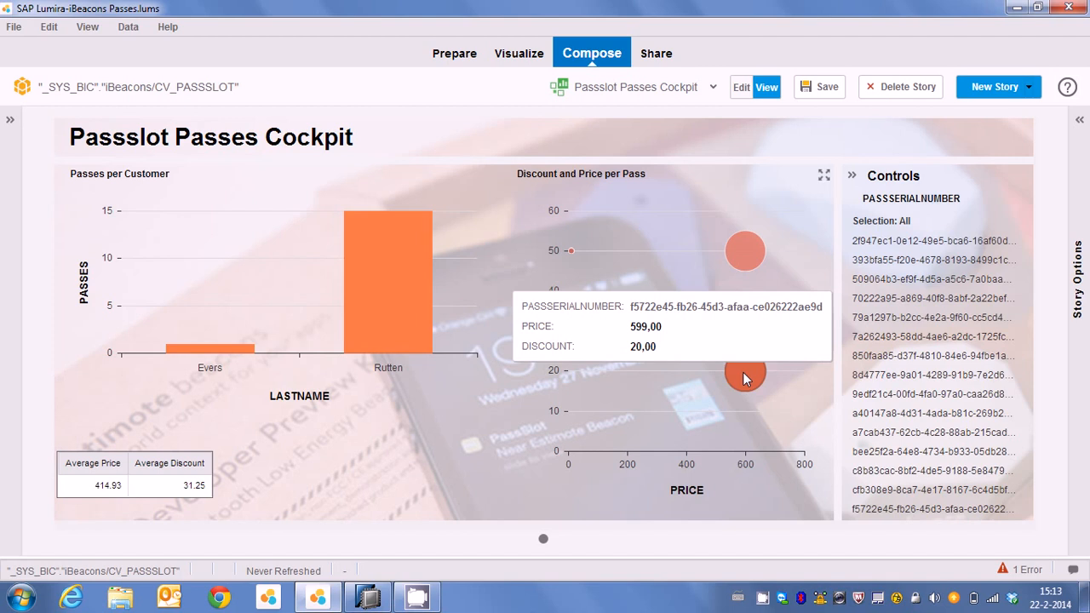
pyautogui.moveTo(746, 255)
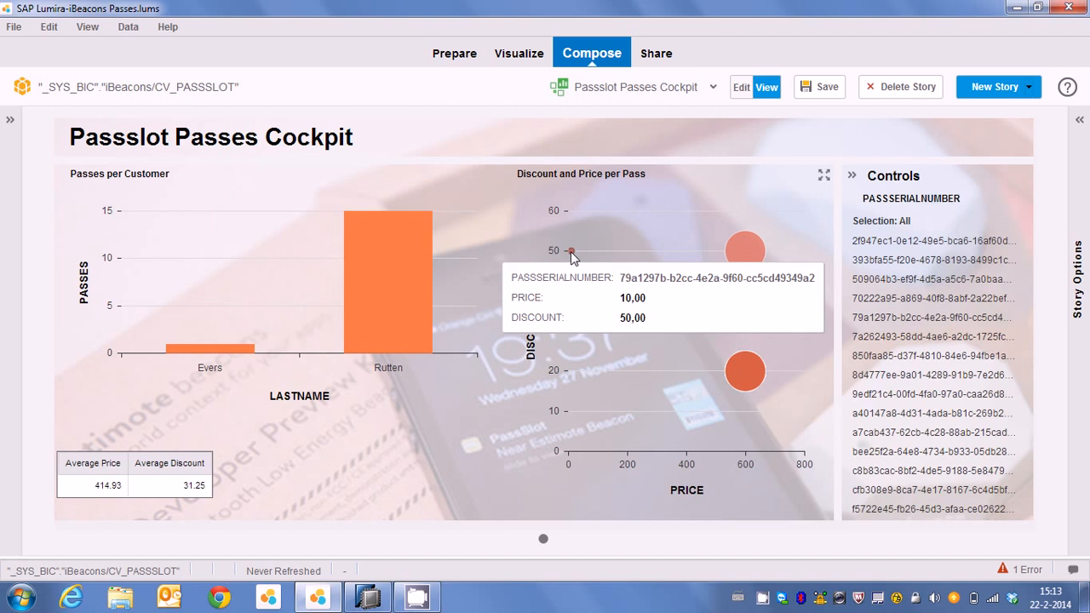
pyautogui.moveTo(593, 237)
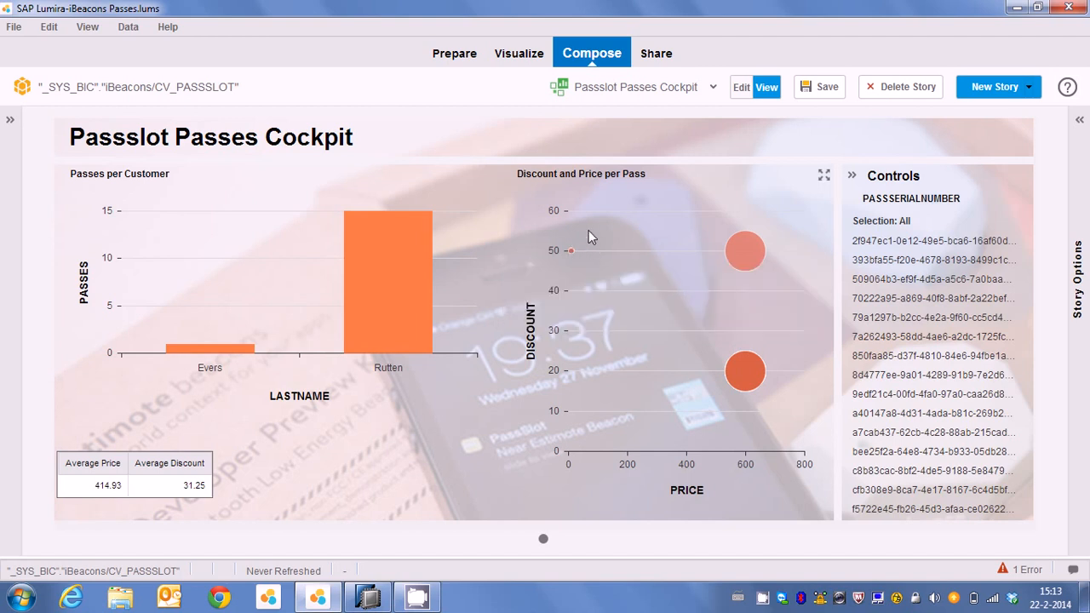
pyautogui.moveTo(538, 324)
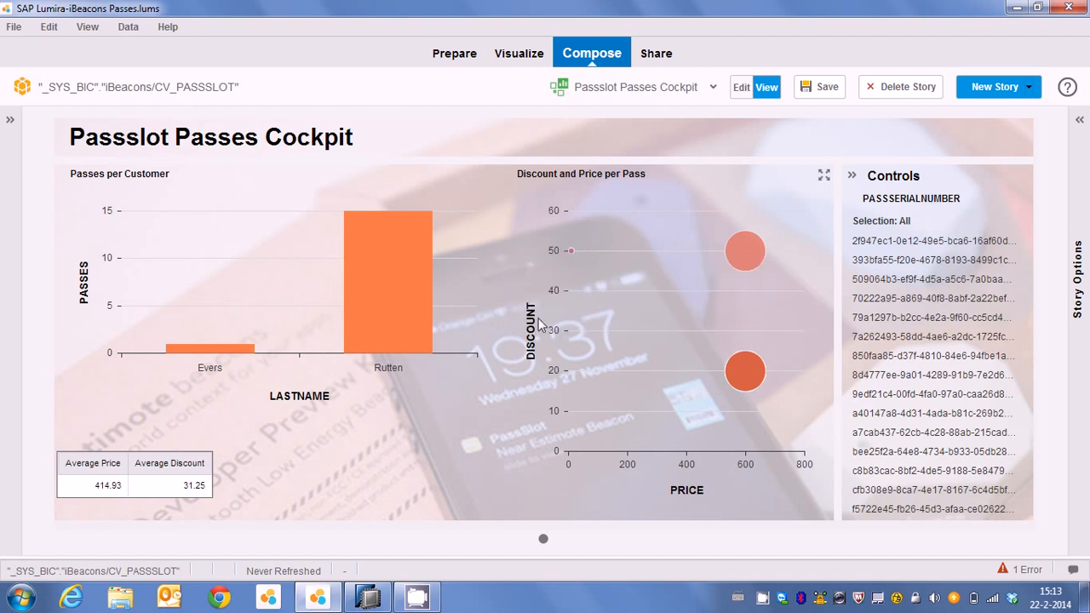
pyautogui.moveTo(374, 318)
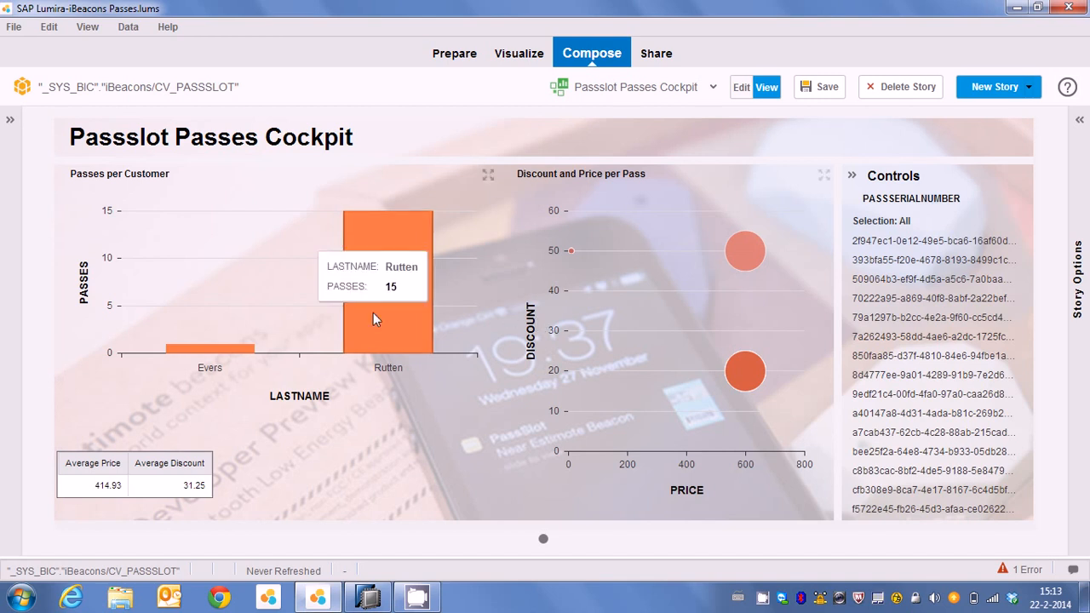
pyautogui.moveTo(189, 228)
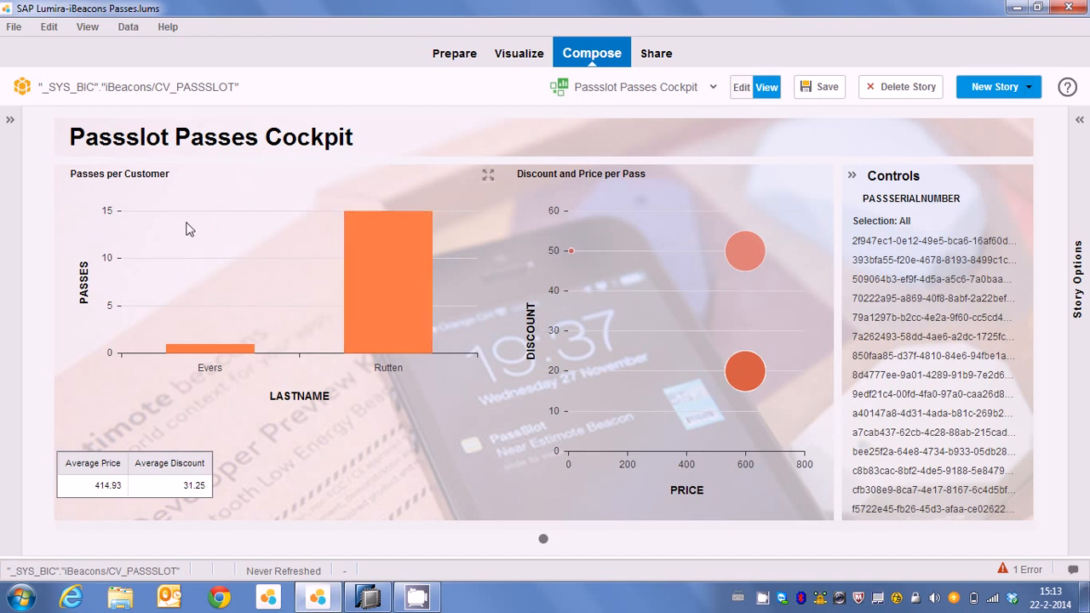
pyautogui.moveTo(199, 355)
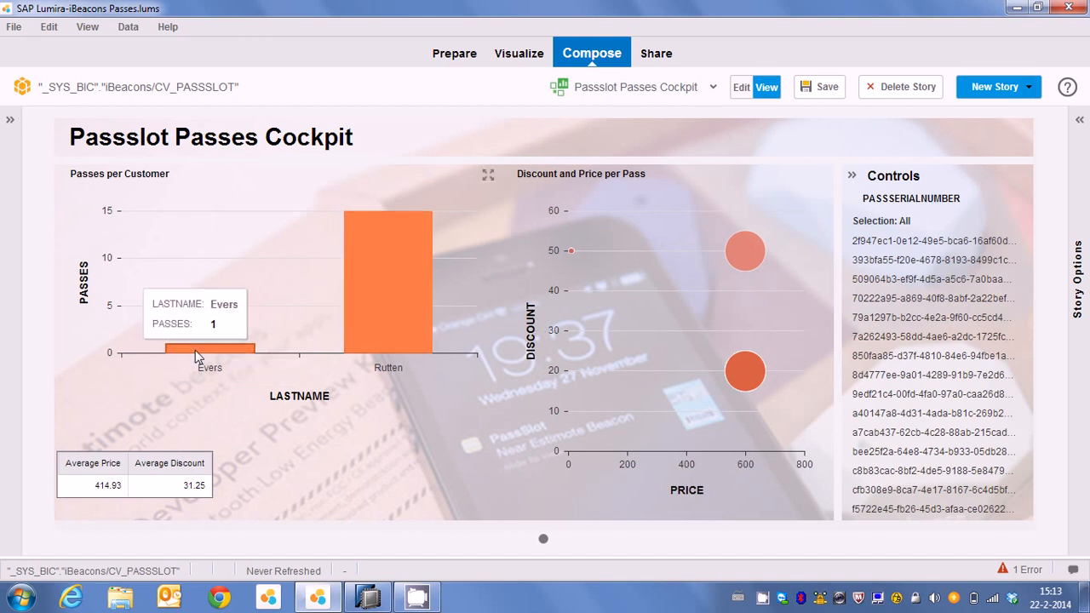
pyautogui.moveTo(235, 351)
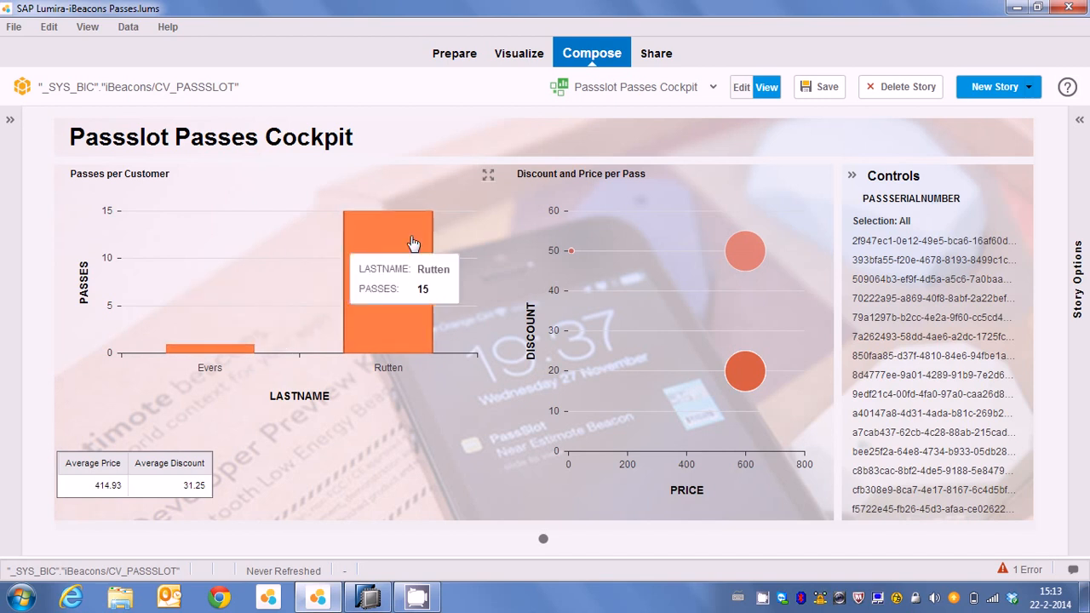
pyautogui.moveTo(259, 417)
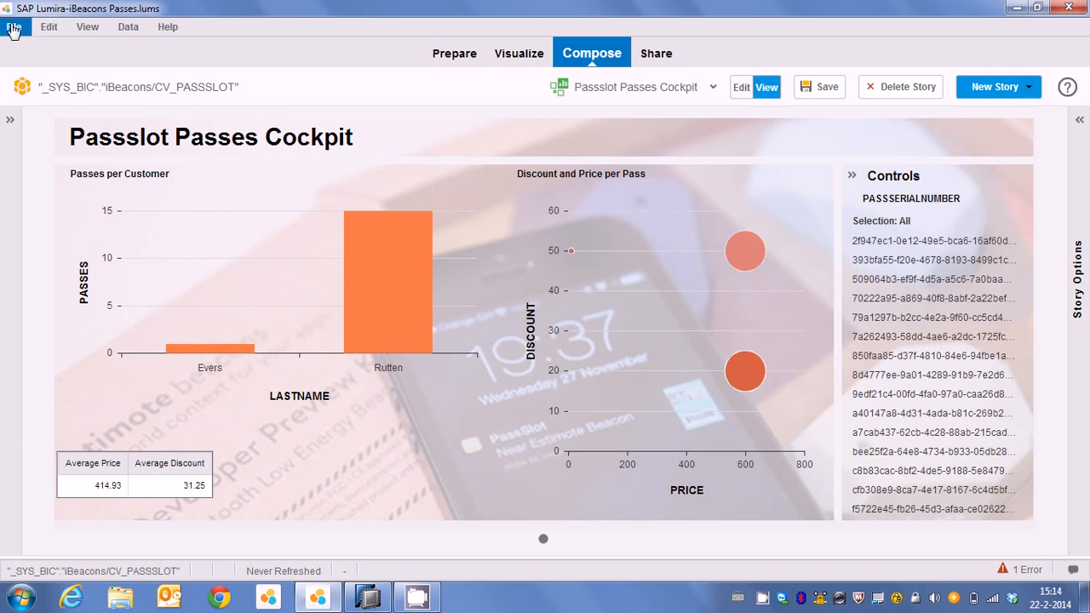
# Close the Passlot Passes story and open the iBeacons Visits Cockpit story
pyautogui.click(17, 27)
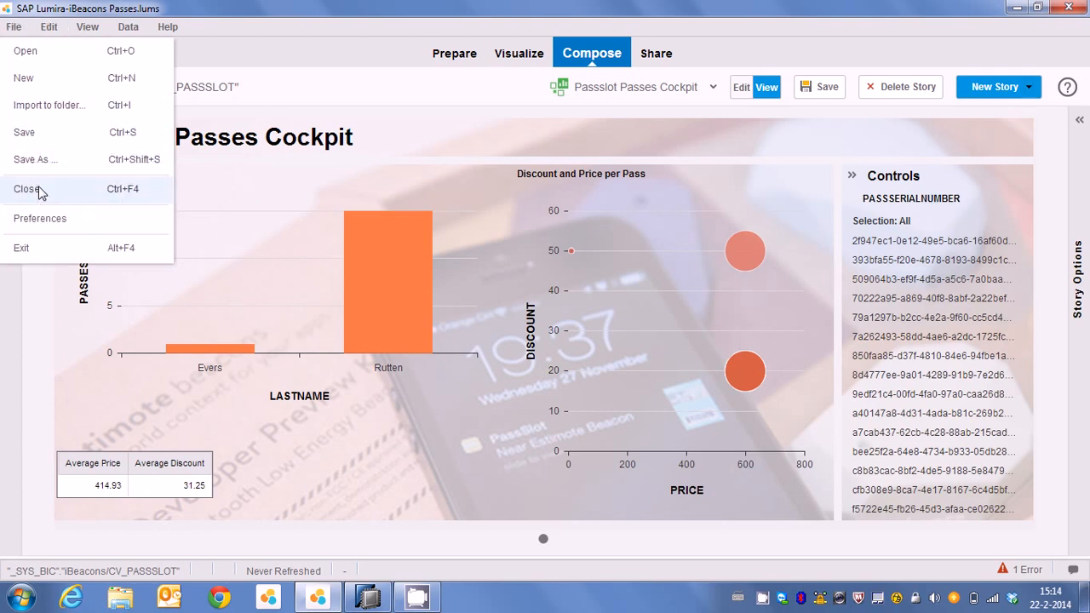
pyautogui.click(25, 189)
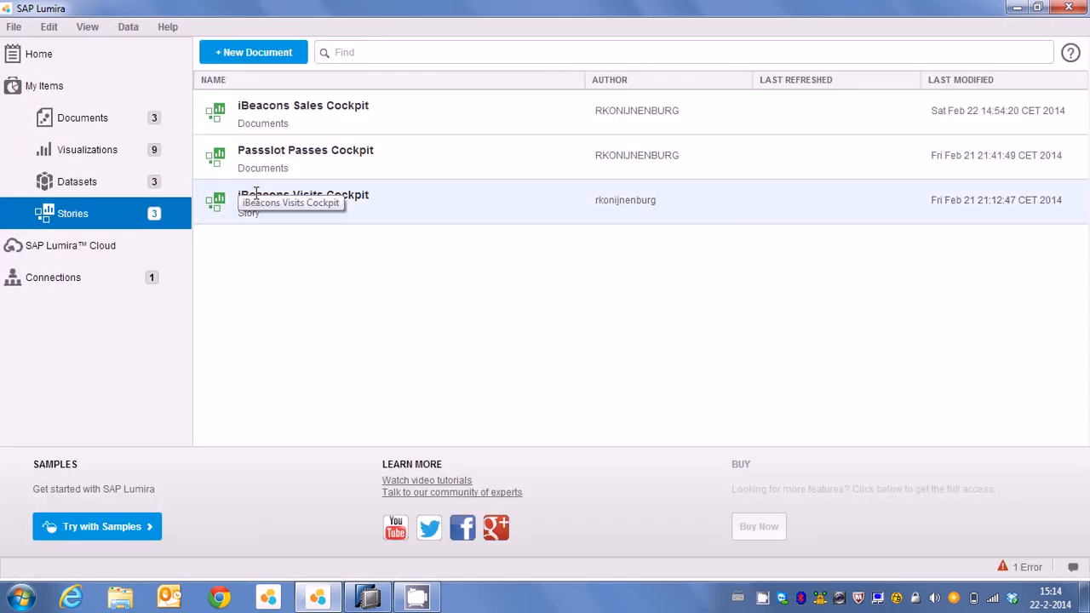
pyautogui.doubleClick(303, 194)
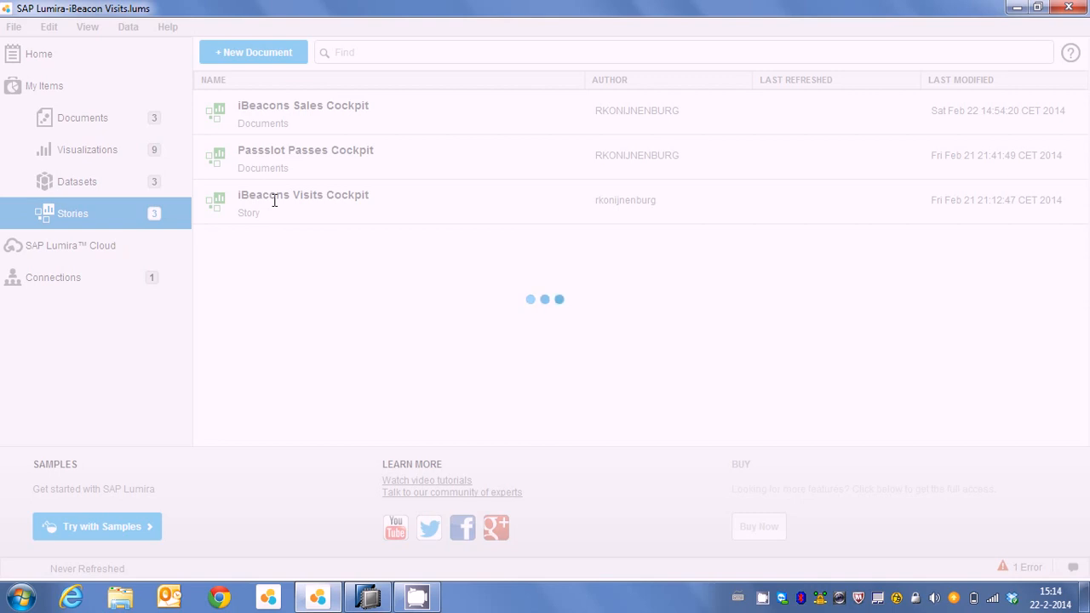
# Load the iBeacons Visits Cockpit story showing in-store customers, durations and visits per customer
pyautogui.doubleClick(303, 194)
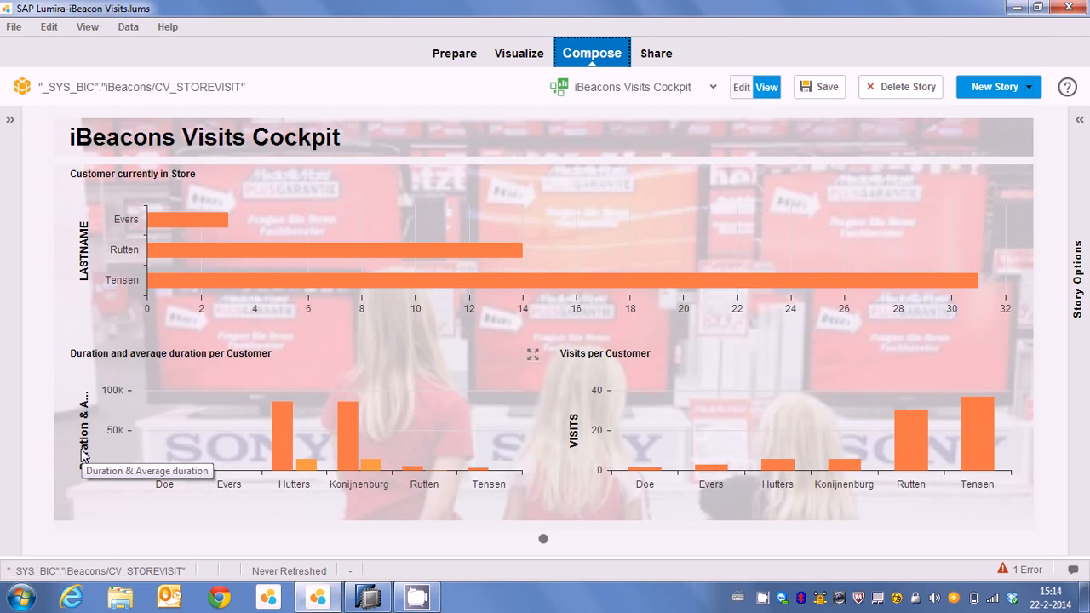
pyautogui.moveTo(289, 477)
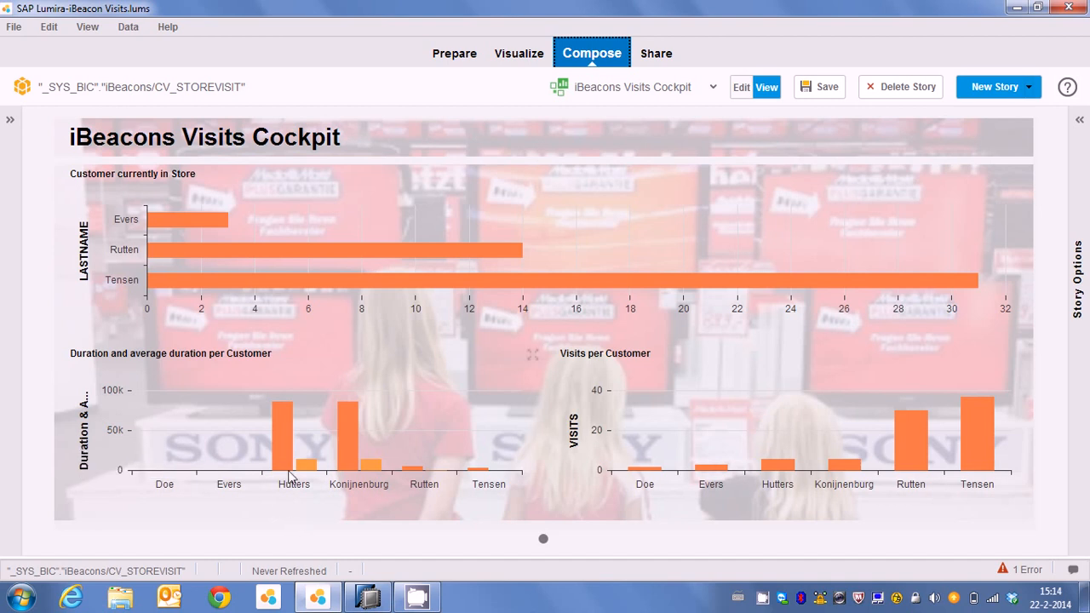
pyautogui.moveTo(293, 433)
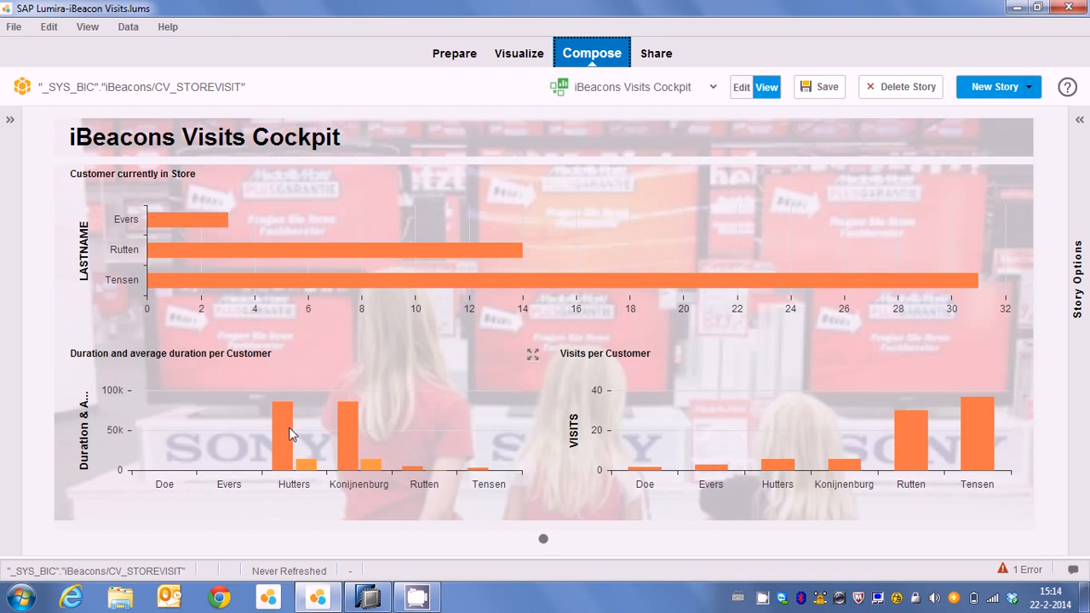
pyautogui.moveTo(347, 443)
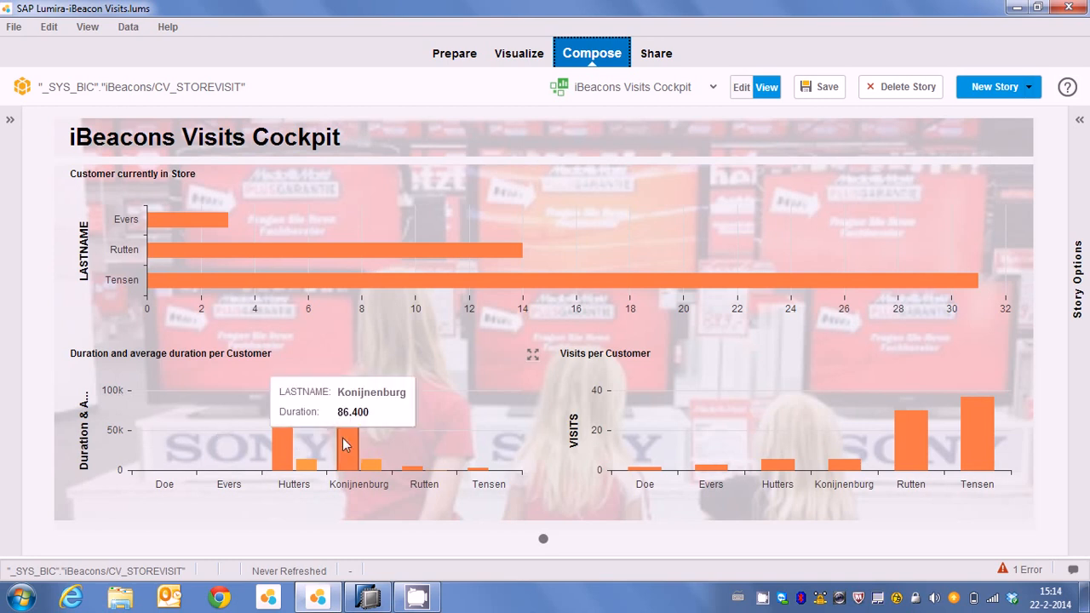
pyautogui.moveTo(334, 498)
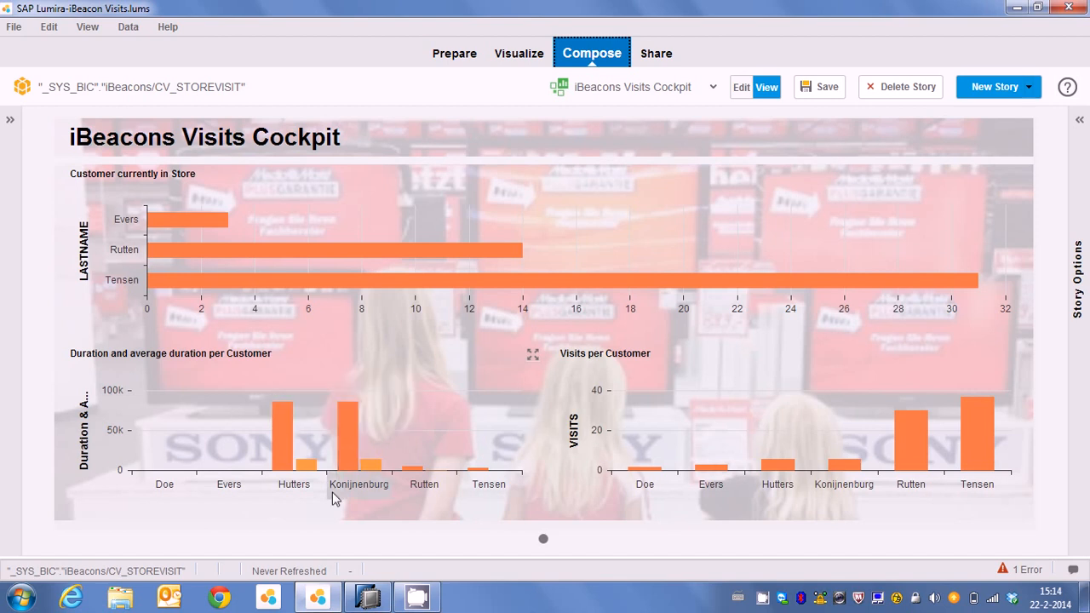
pyautogui.moveTo(368, 468)
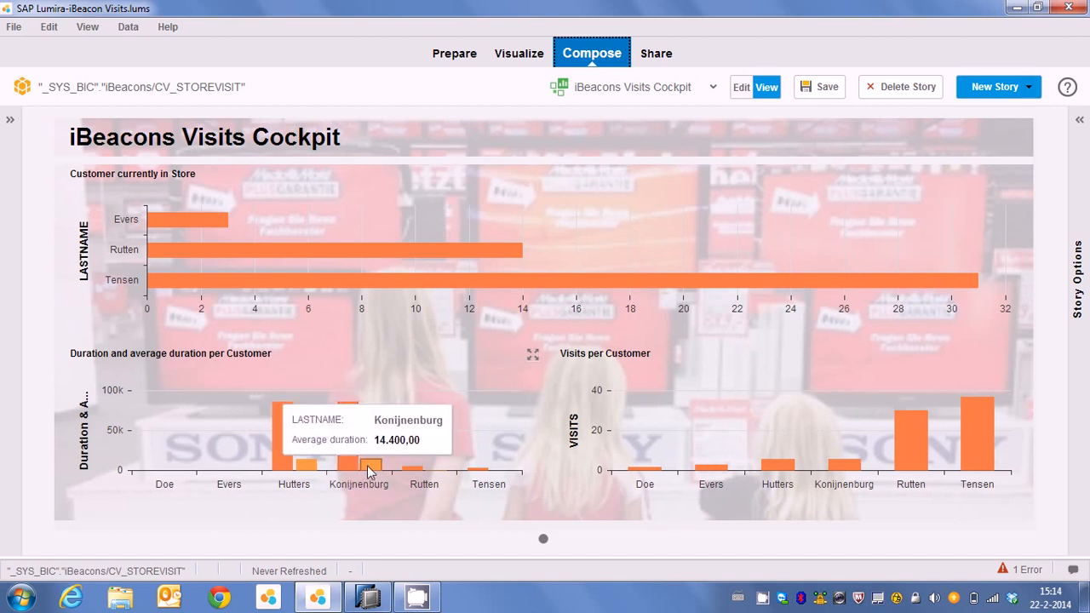
pyautogui.moveTo(337, 497)
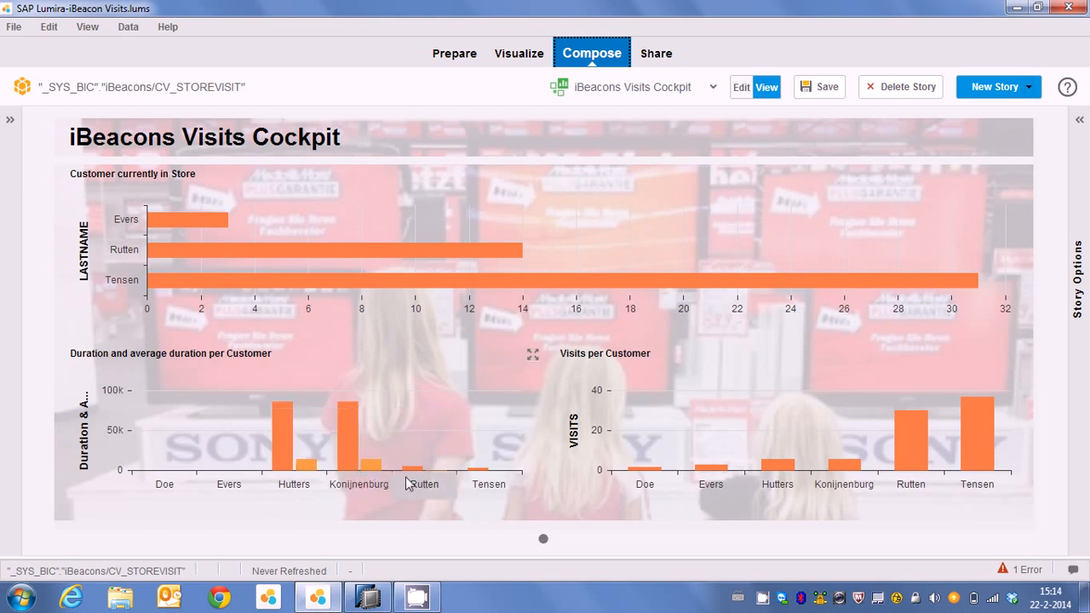
pyautogui.moveTo(356, 519)
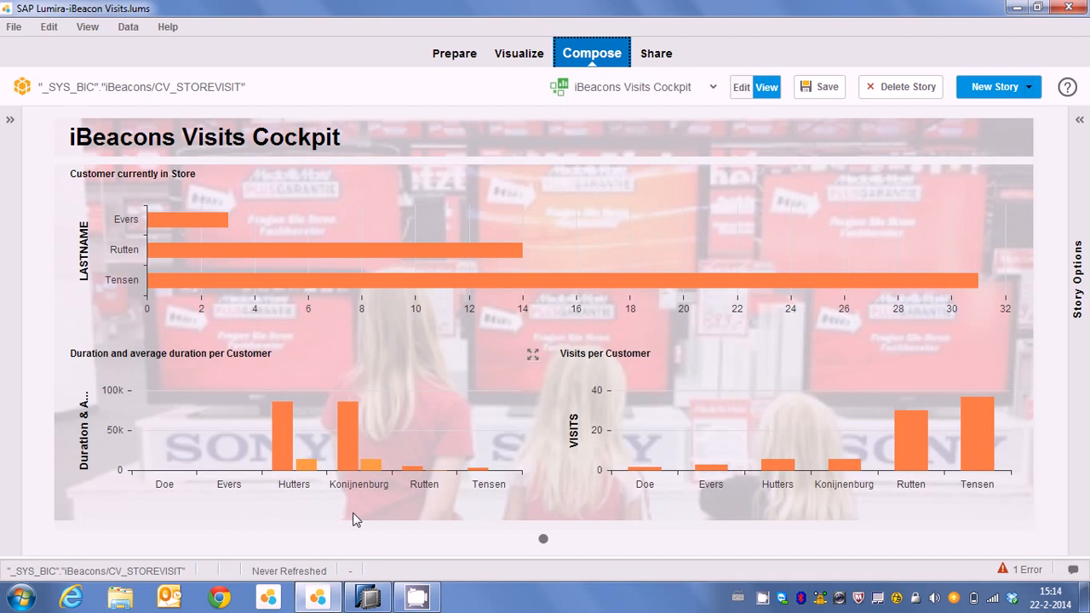
pyautogui.moveTo(278, 520)
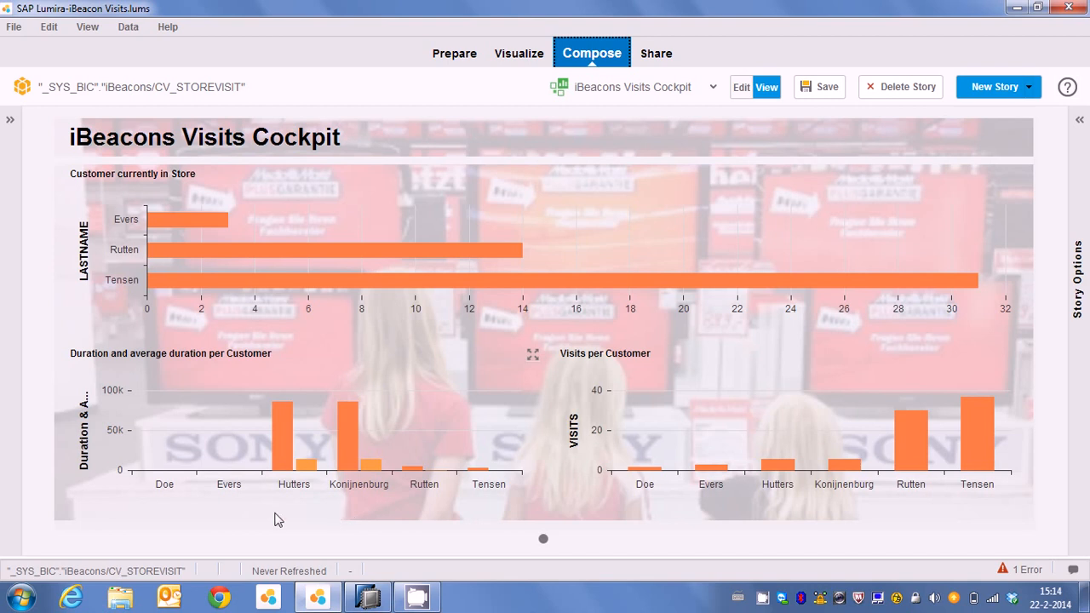
pyautogui.moveTo(245, 513)
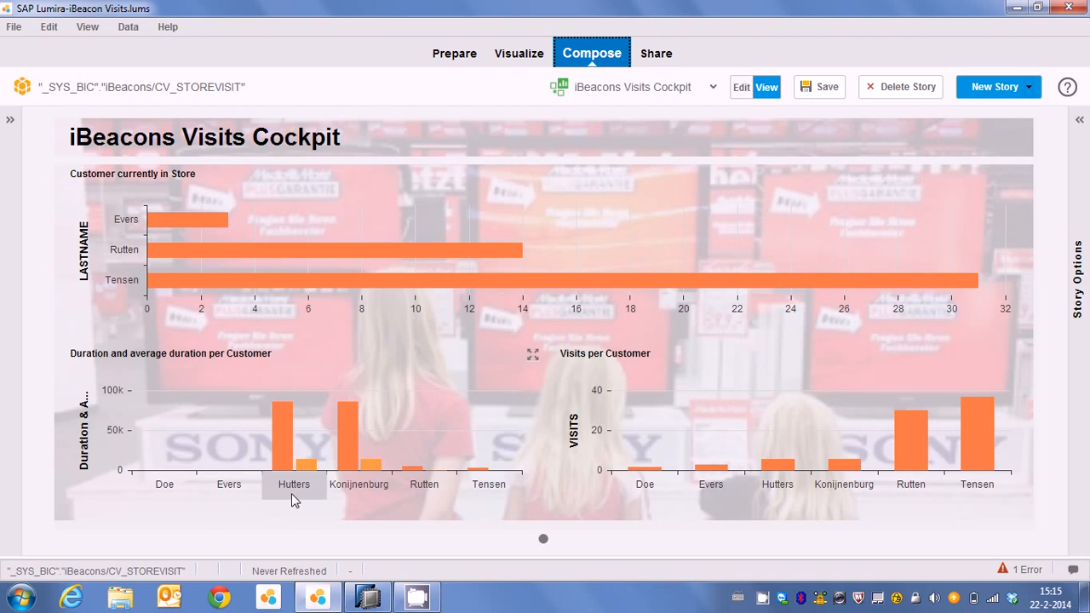
pyautogui.moveTo(686, 484)
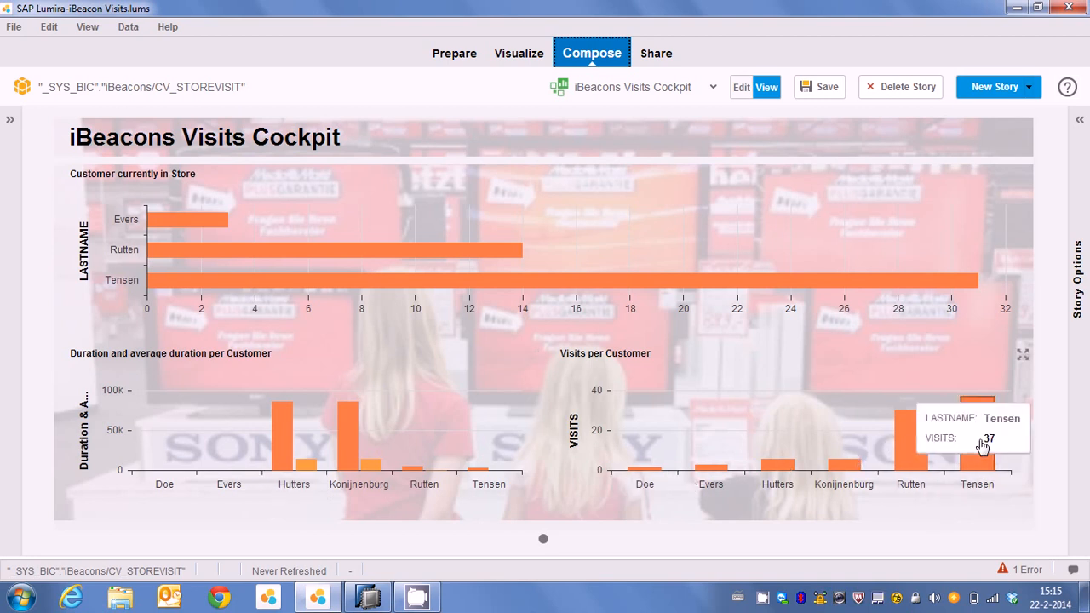
pyautogui.moveTo(846, 429)
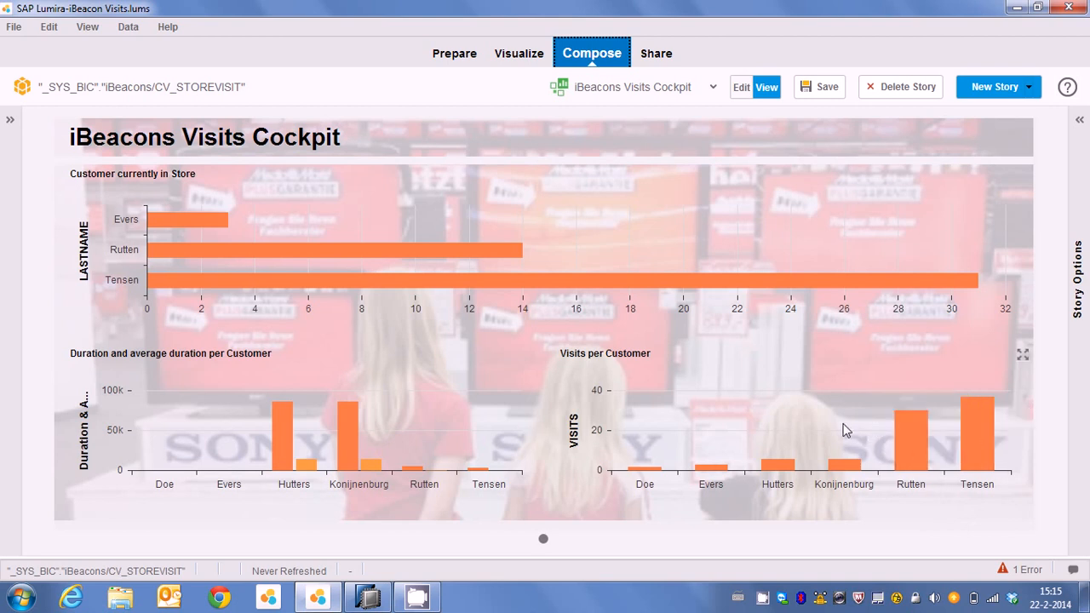
pyautogui.moveTo(818, 436)
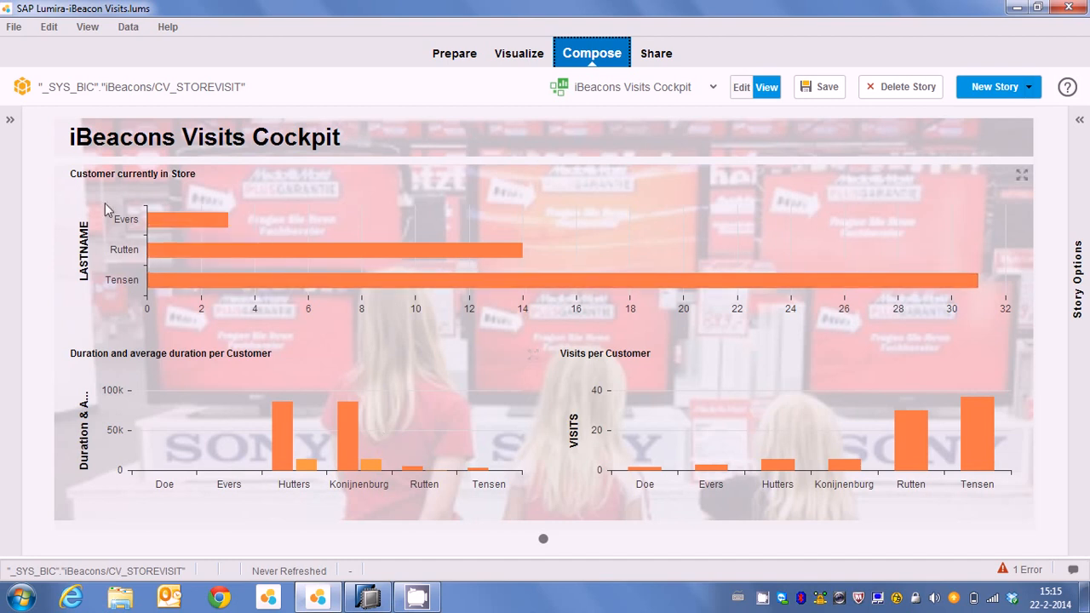
pyautogui.moveTo(184, 174)
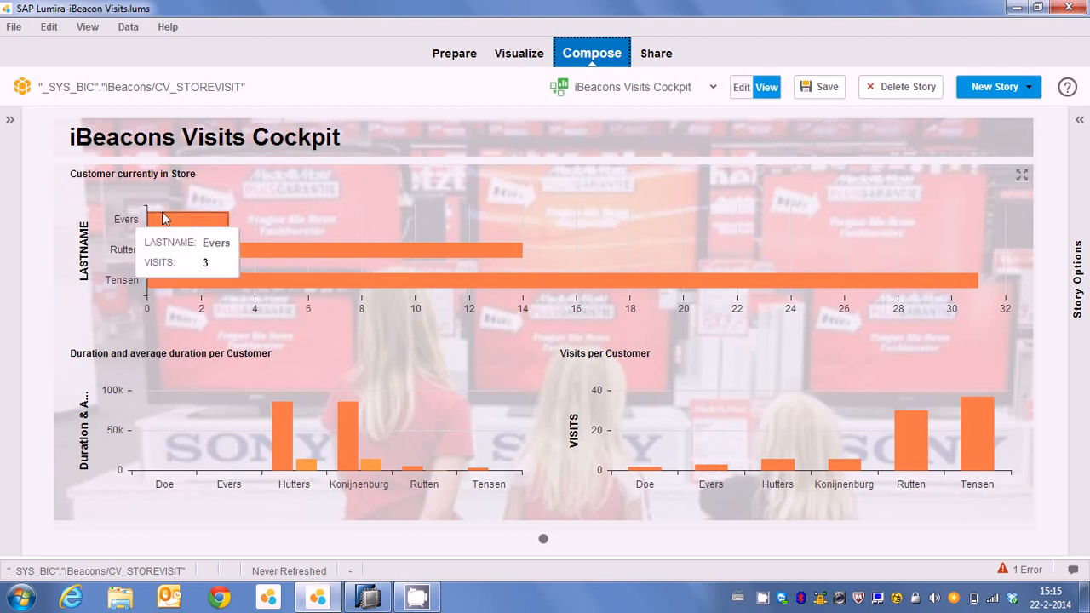
pyautogui.moveTo(181, 324)
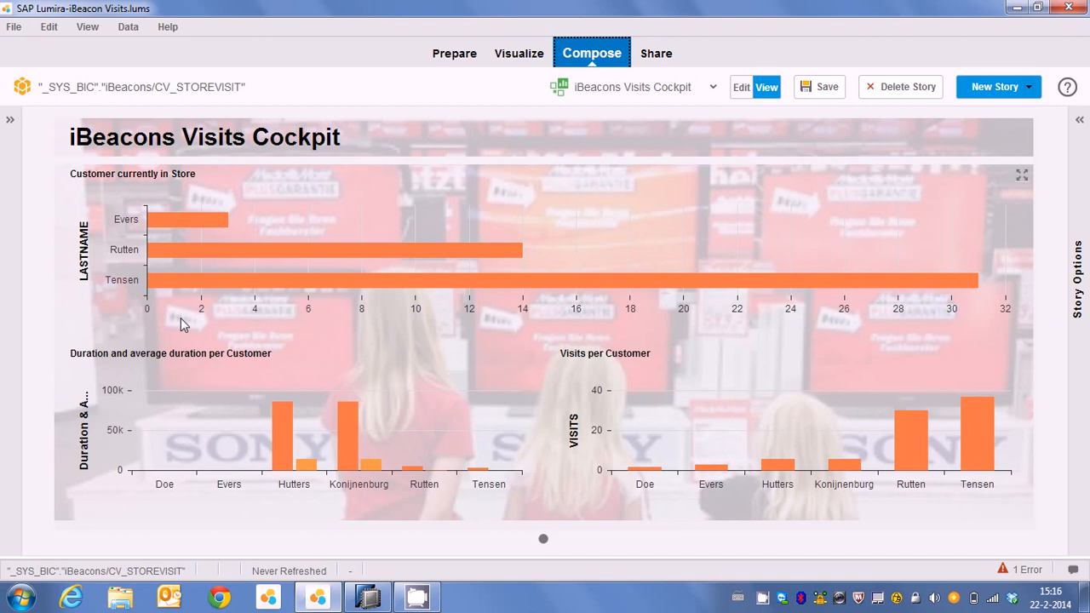
pyautogui.moveTo(320, 307)
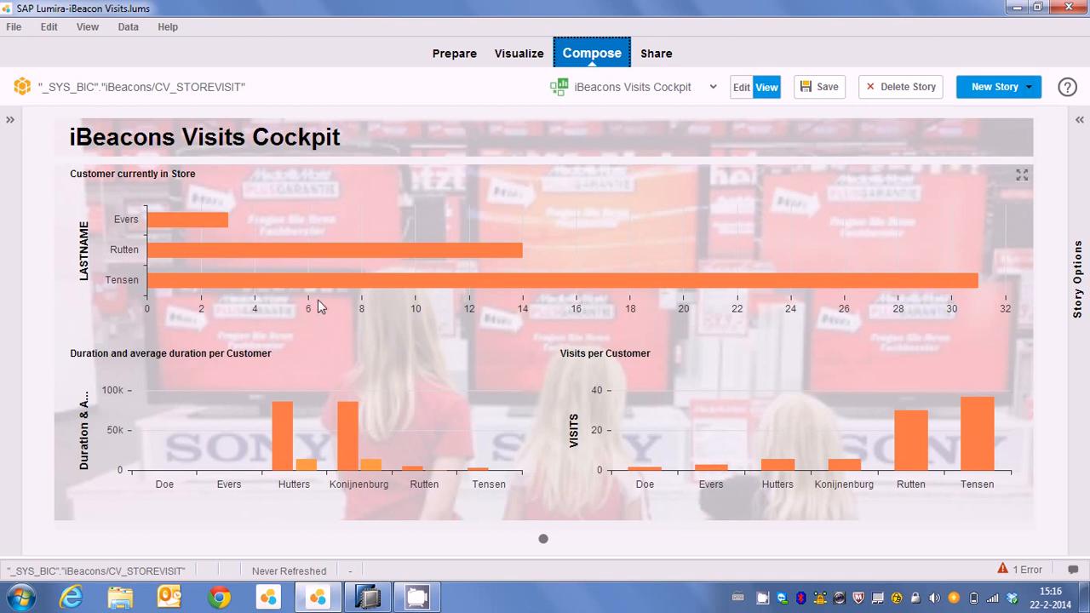